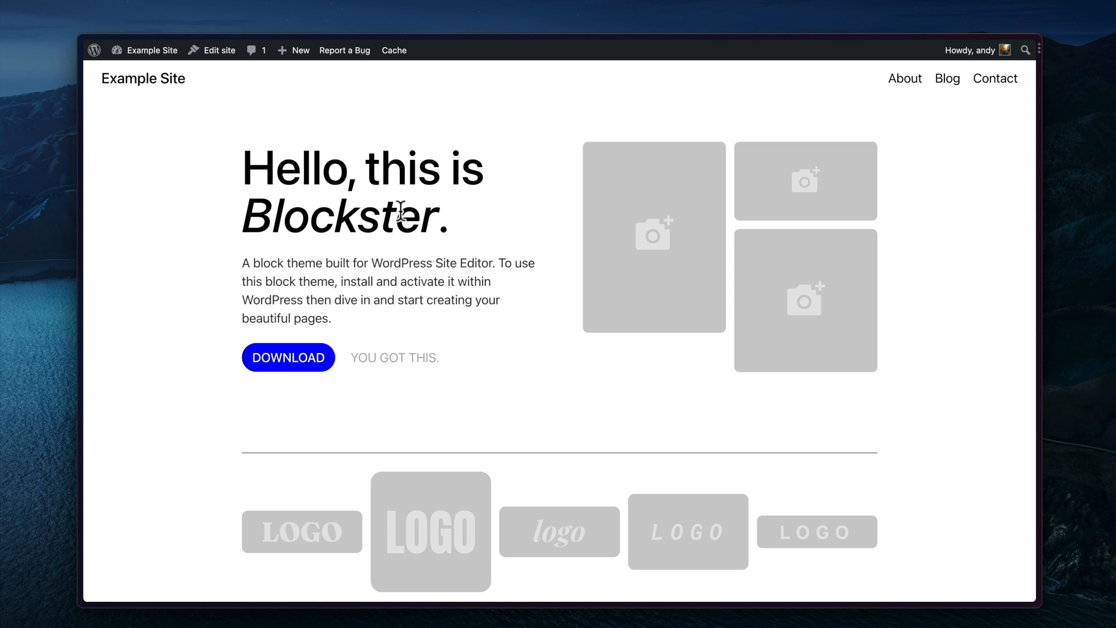
{"action": "mouse_move", "coordinate": [177, 148]}
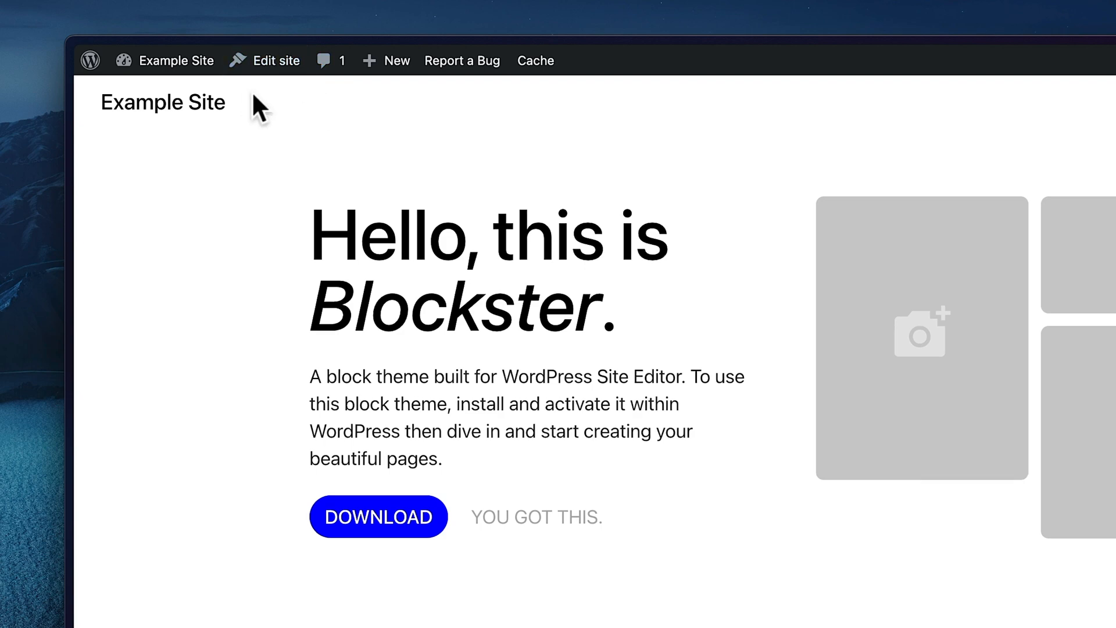
Open the Site Editor for Example Site from the admin bar's Edit site link
{"action": "left_click", "coordinate": [275, 60]}
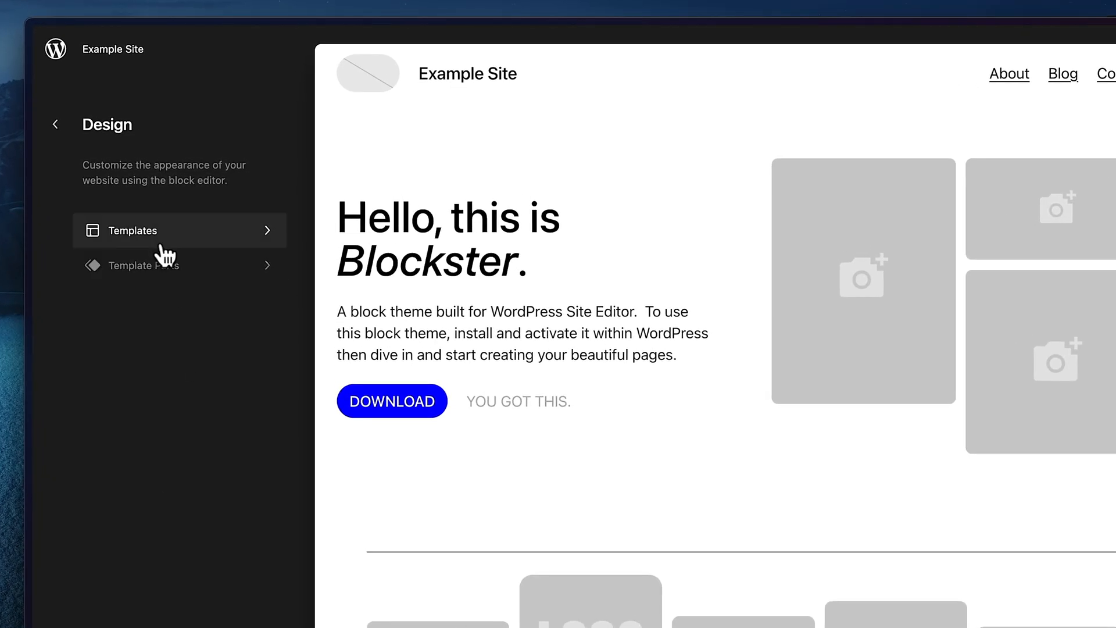
Open the 404 Page Not Found template from the Templates list for editing
{"action": "left_click", "coordinate": [133, 230]}
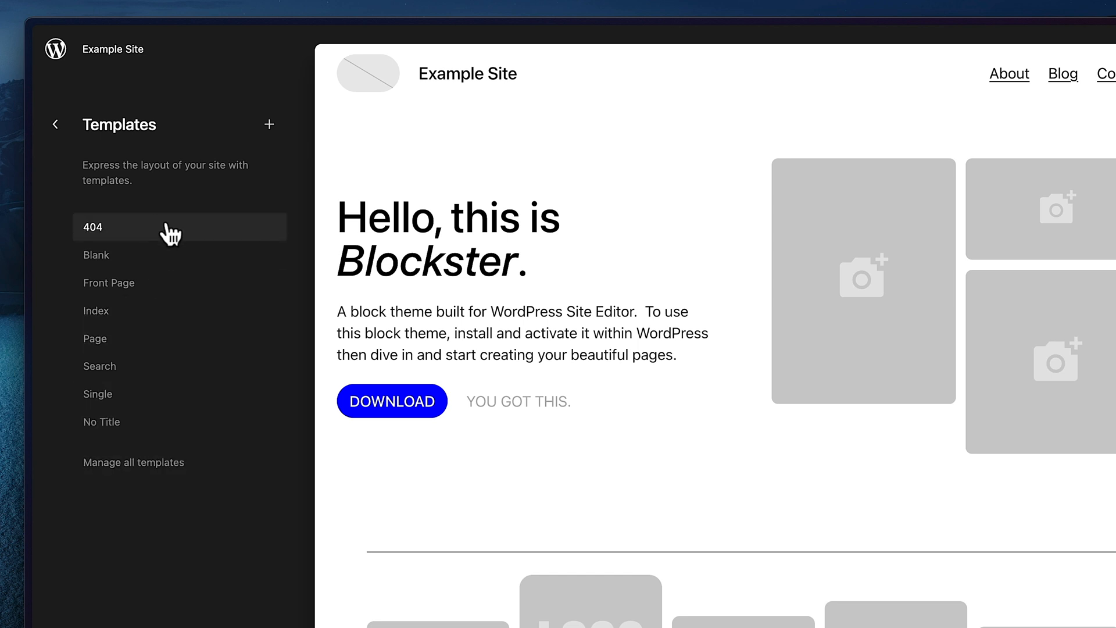
{"action": "left_click", "coordinate": [94, 227]}
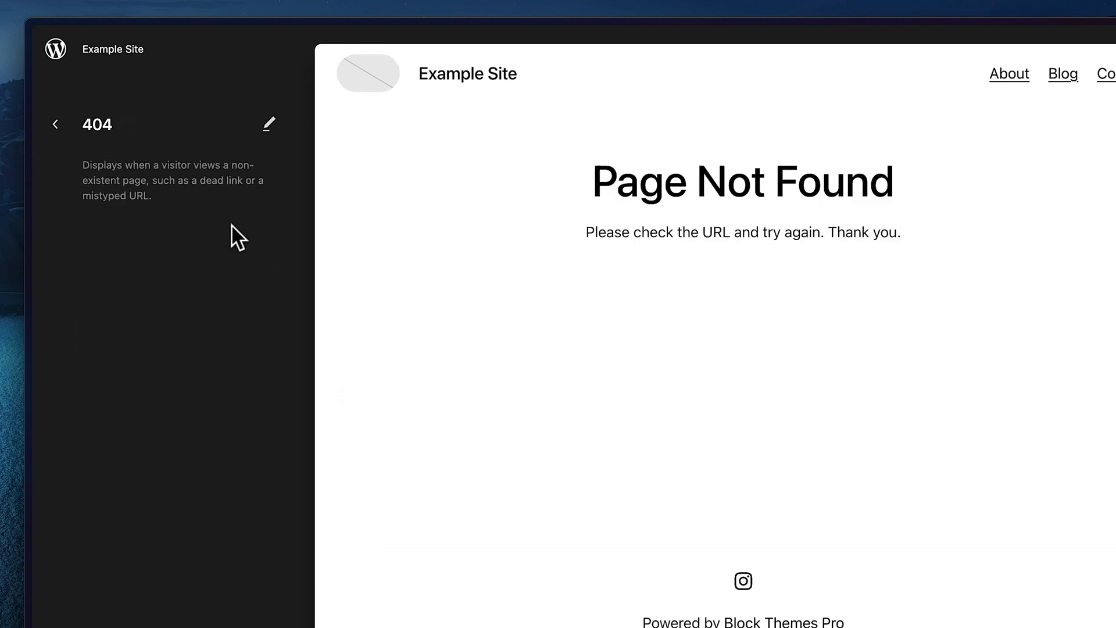
{"action": "left_click", "coordinate": [56, 125]}
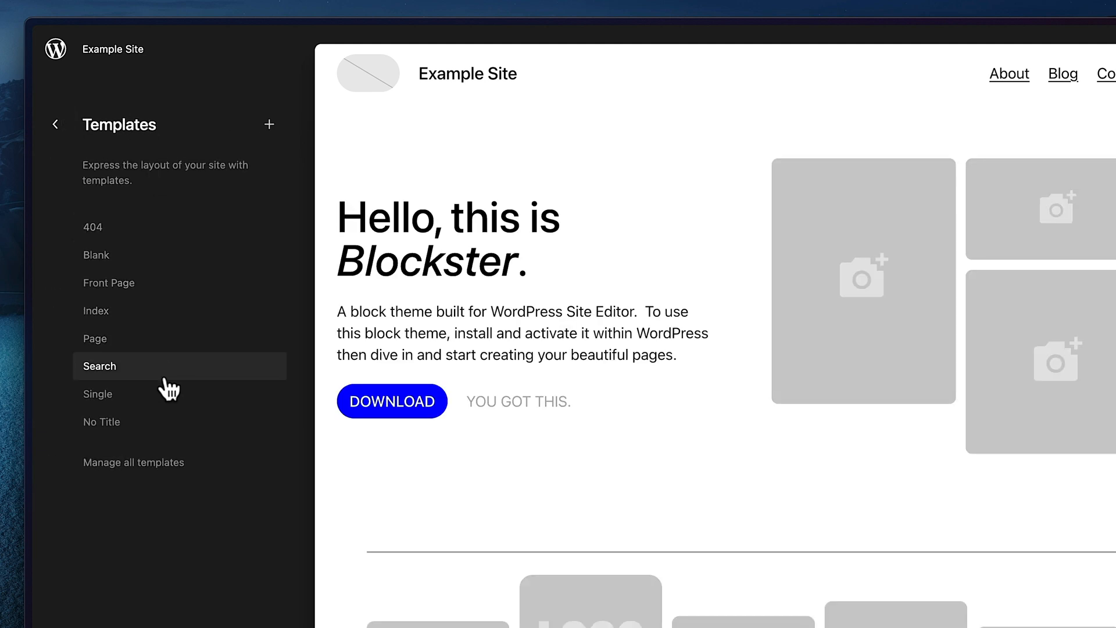
{"action": "mouse_move", "coordinate": [151, 382]}
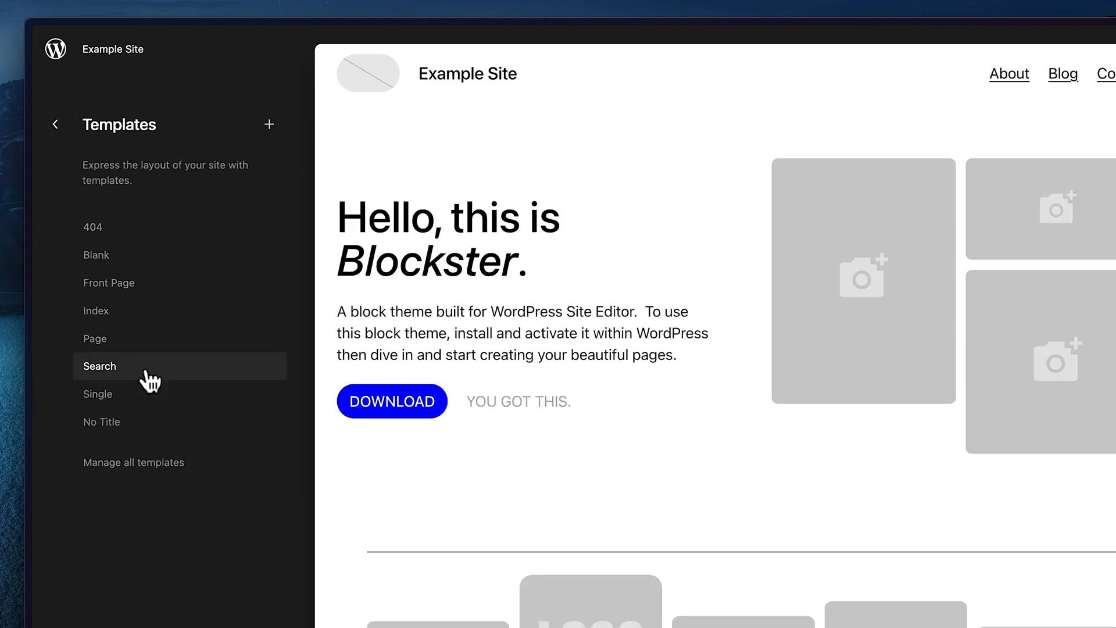
{"action": "mouse_move", "coordinate": [100, 226]}
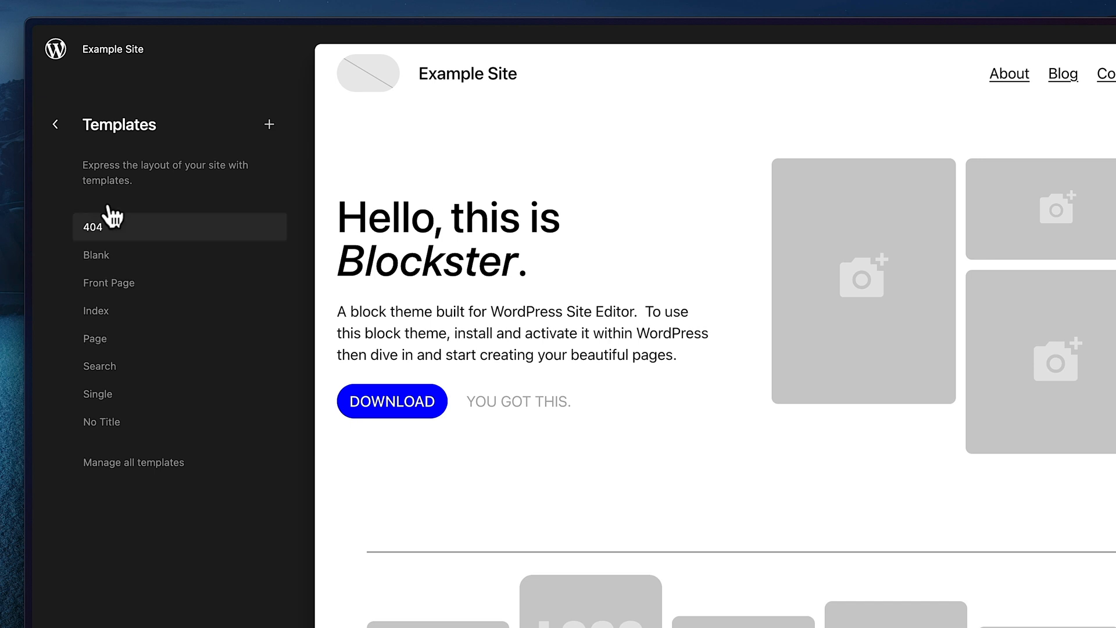
{"action": "left_click", "coordinate": [93, 227]}
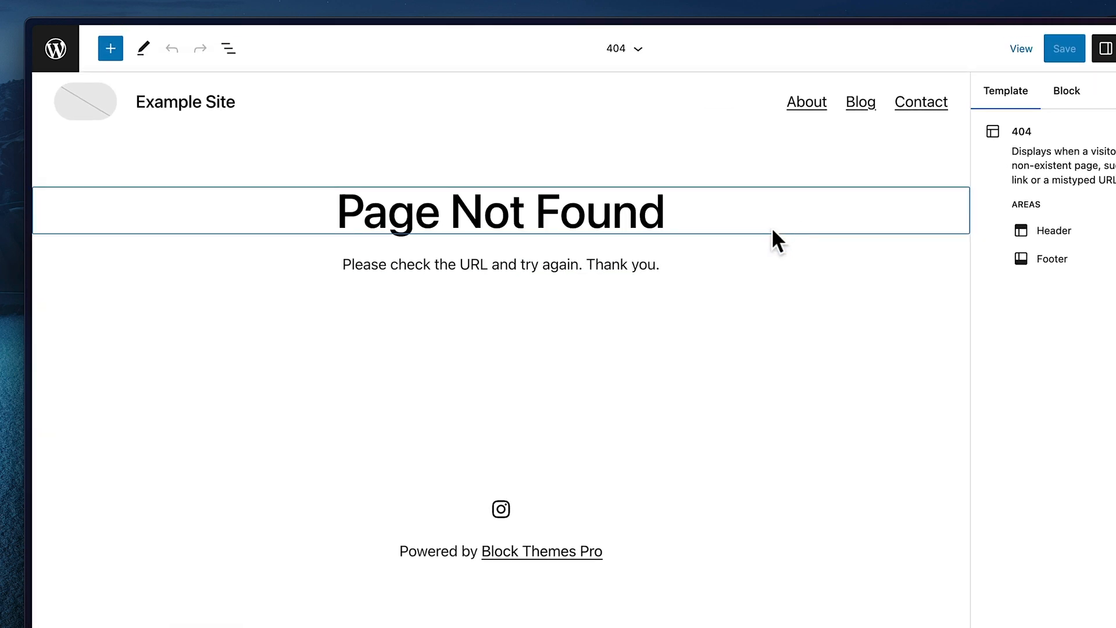
Add a centred 'Sorry' paragraph under the 404 message, save the template, and select the header
{"action": "type", "text": "Sorr"}
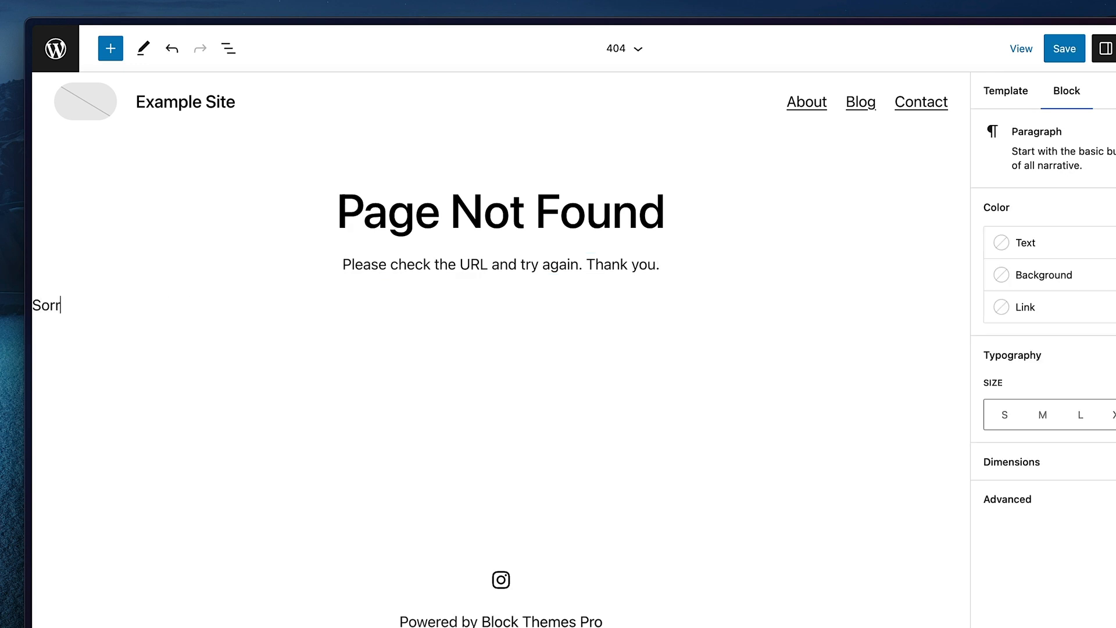
{"action": "left_click", "coordinate": [186, 259]}
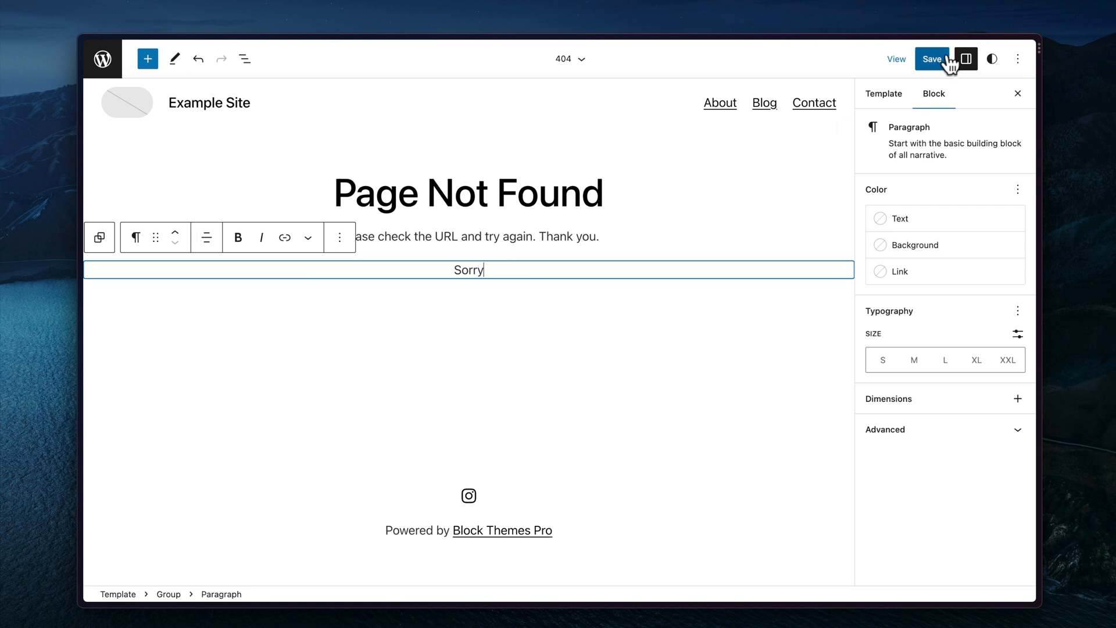
{"action": "left_click", "coordinate": [932, 58]}
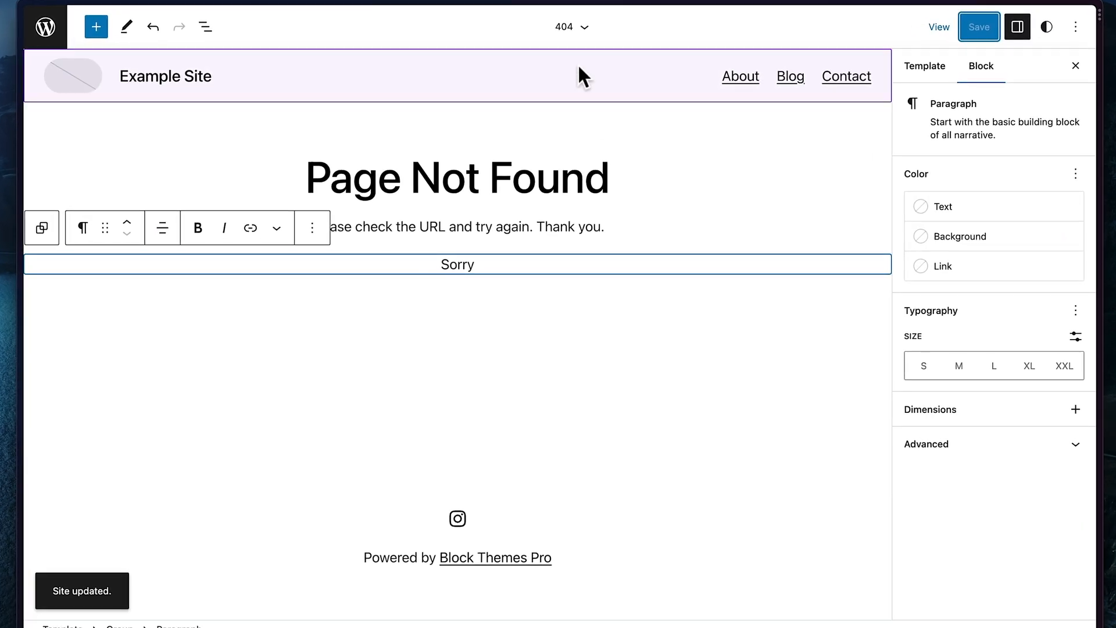
{"action": "left_click", "coordinate": [458, 557]}
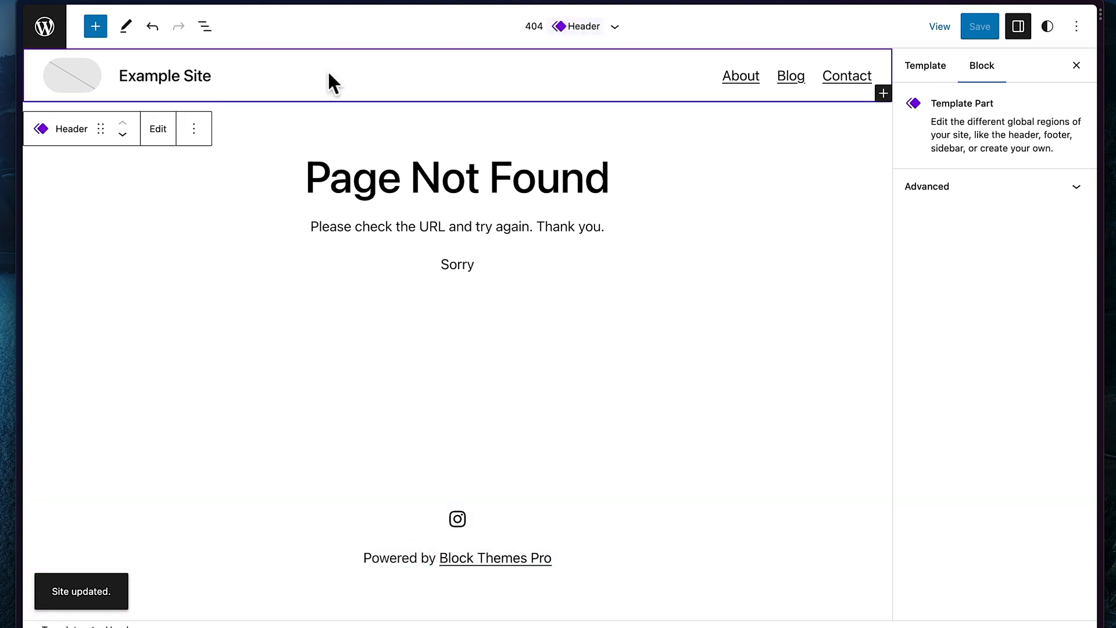
Rename the header's site title to 'My Site!' and save the change
{"action": "left_click", "coordinate": [164, 76]}
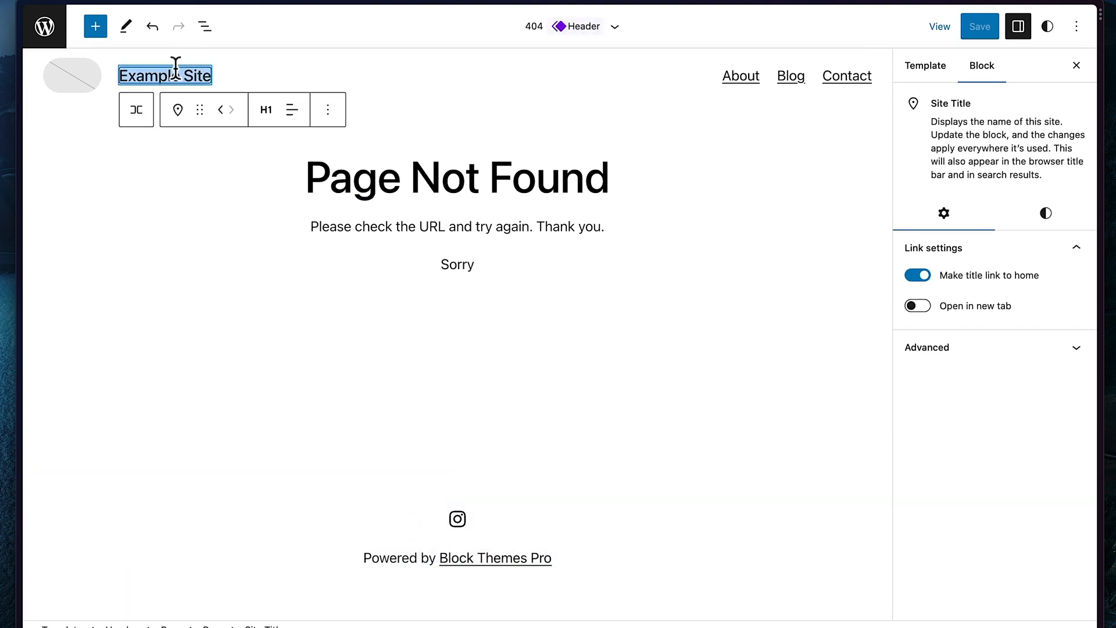
{"action": "type", "text": "My Site!"}
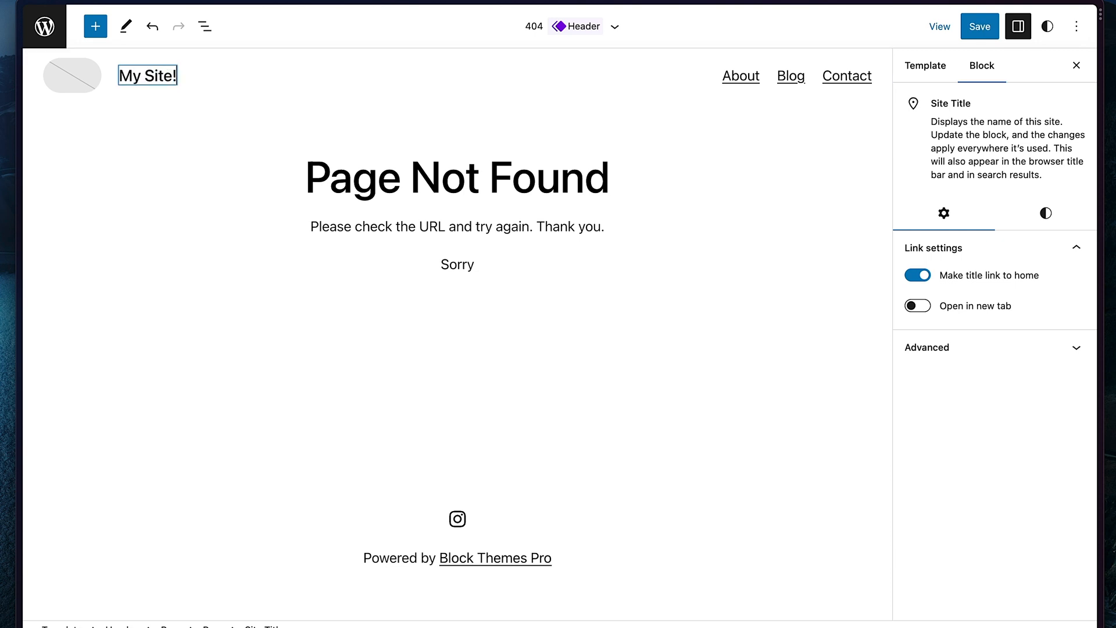
{"action": "left_click", "coordinate": [148, 75]}
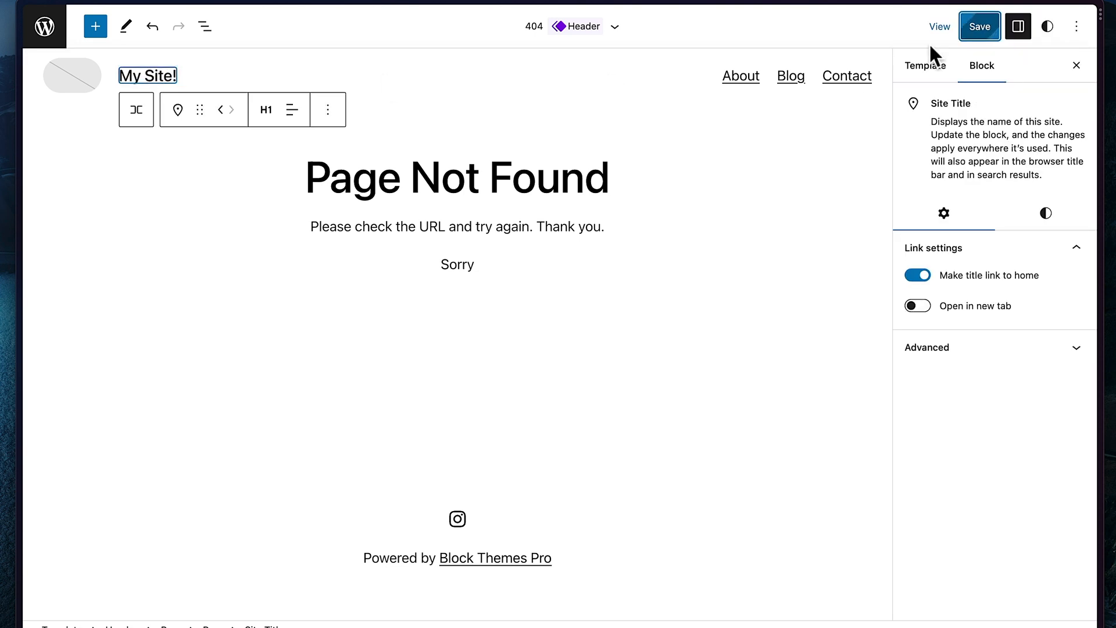
{"action": "left_click", "coordinate": [979, 27]}
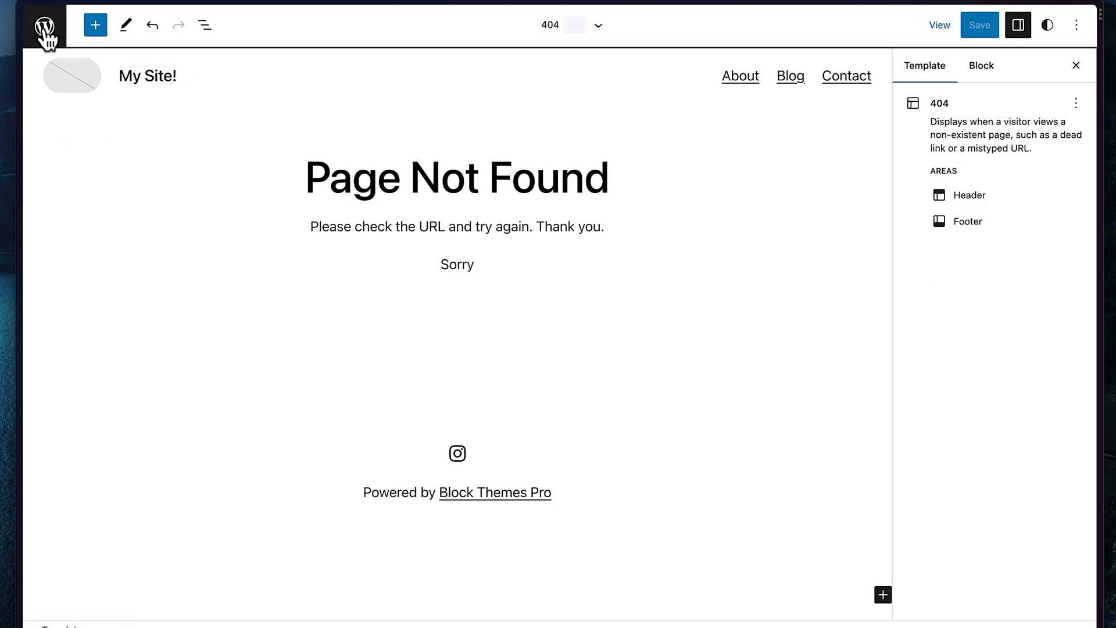
Return to the design overview and reach the Front Page template via Template Parts
{"action": "left_click", "coordinate": [45, 27]}
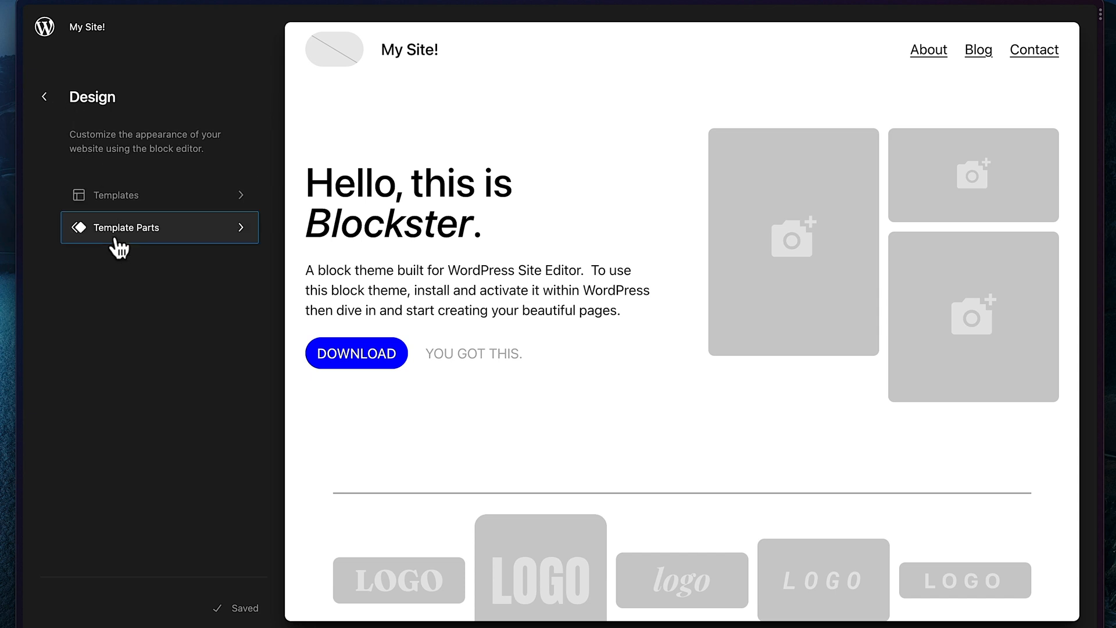
{"action": "left_click", "coordinate": [129, 227]}
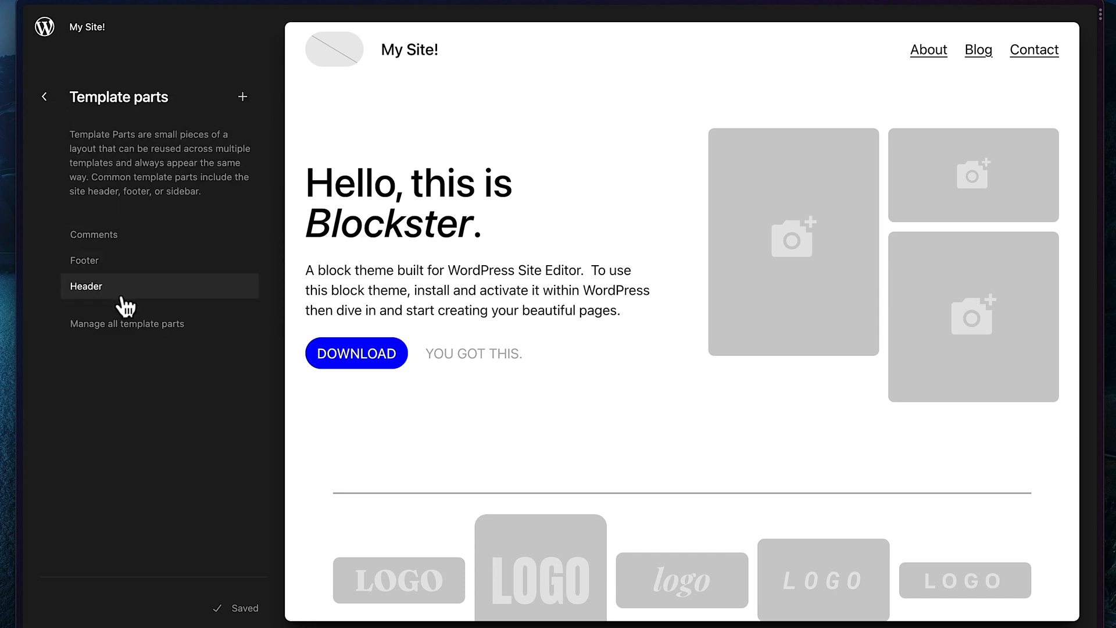
{"action": "left_click", "coordinate": [43, 97]}
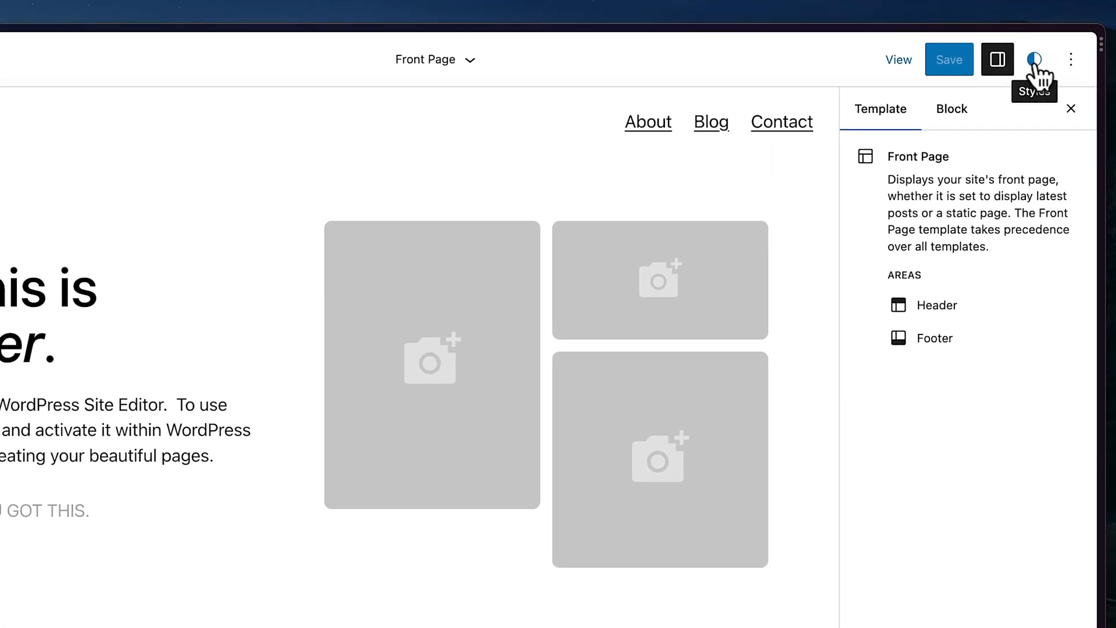
Browse style variations, try Style 02, then apply the dark Style 01 with yellow accents
{"action": "left_click", "coordinate": [1036, 60]}
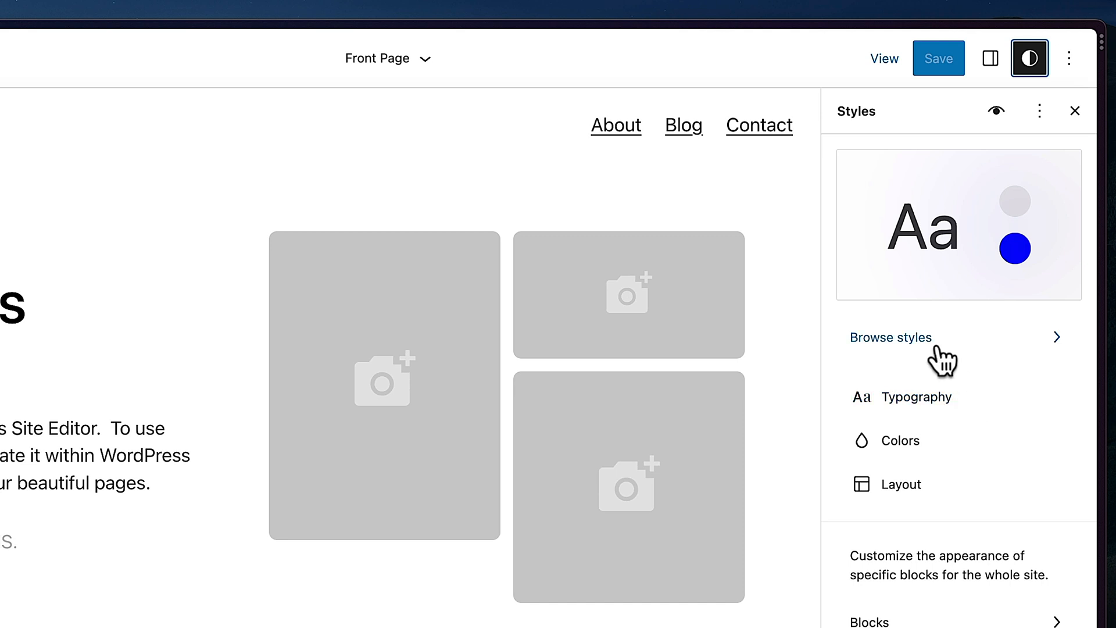
{"action": "left_click", "coordinate": [890, 337]}
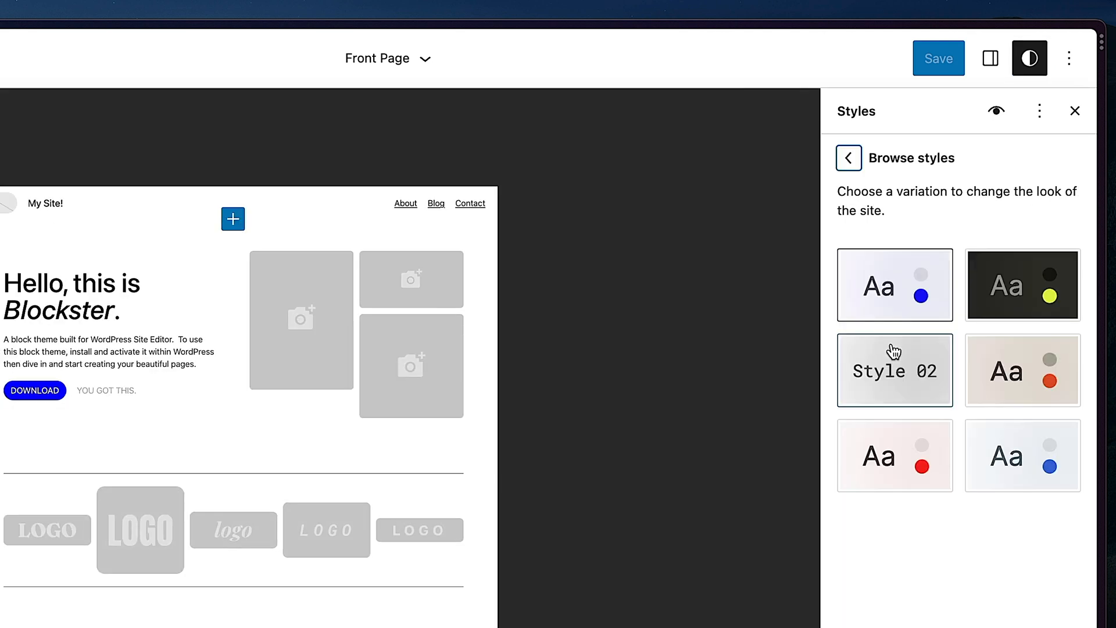
{"action": "left_click", "coordinate": [895, 456]}
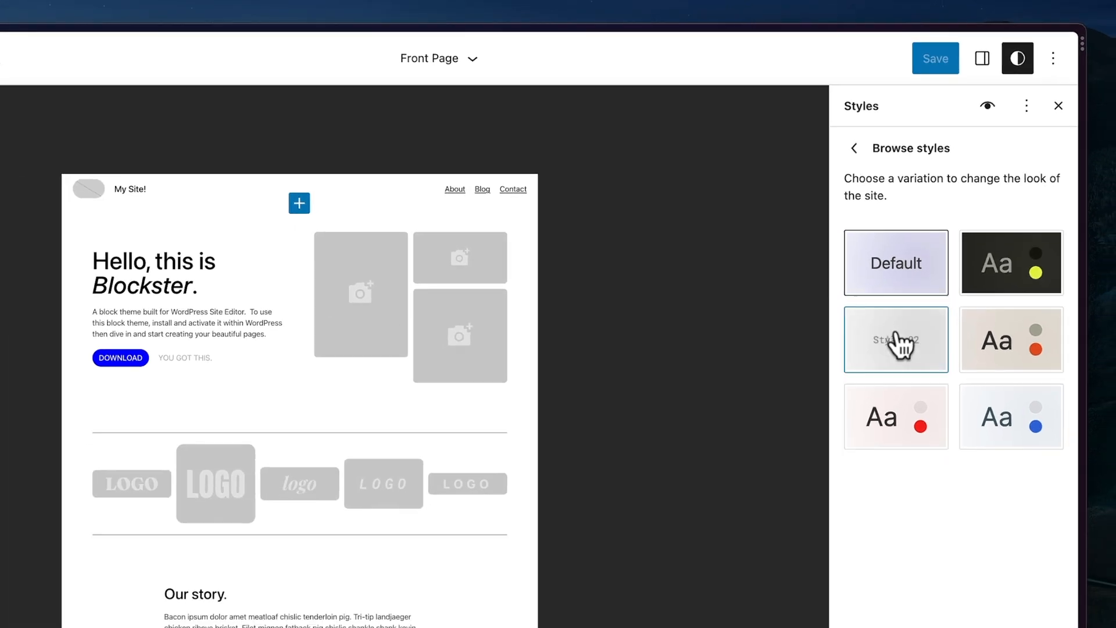
{"action": "left_click", "coordinate": [895, 339]}
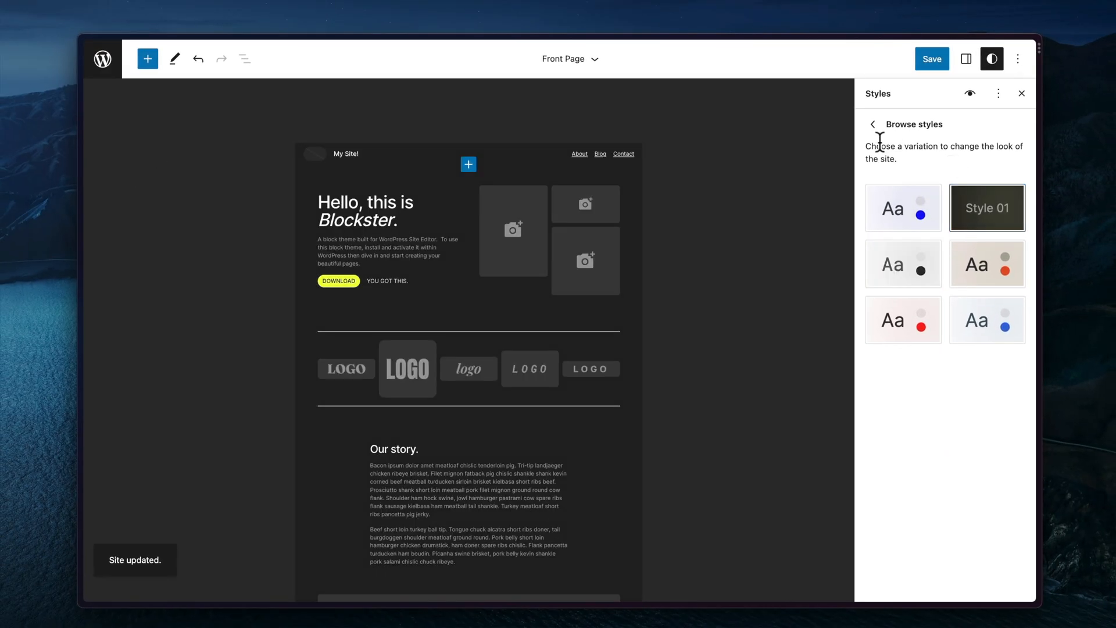
{"action": "left_click", "coordinate": [872, 124]}
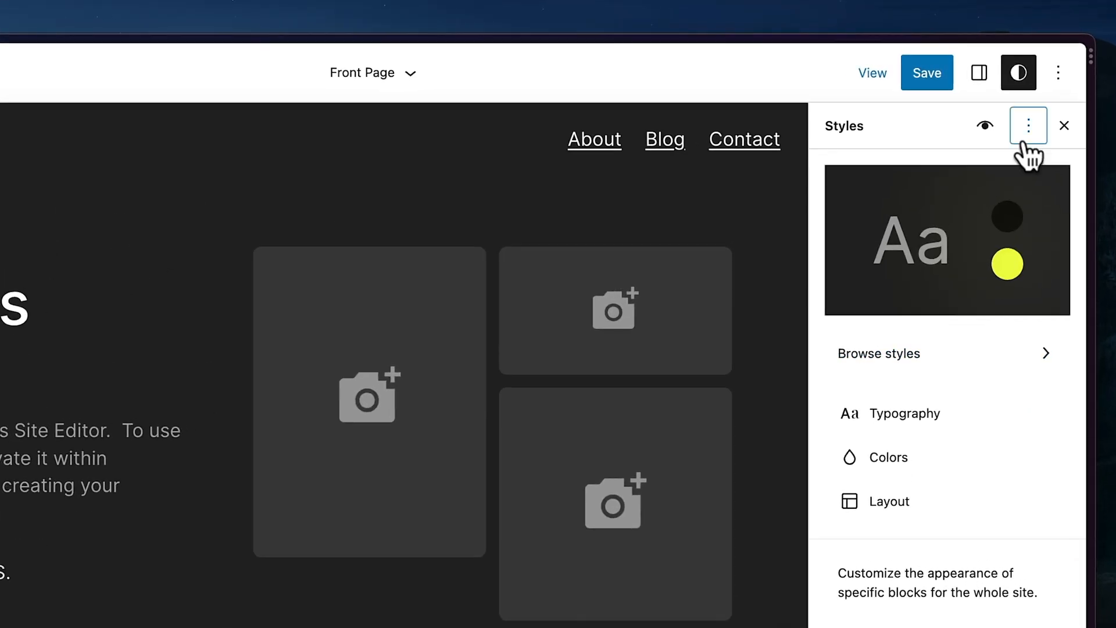
Try a 'body { background: red }' rule in Additional CSS, then remove it to restore the dark look
{"action": "left_click", "coordinate": [1028, 126]}
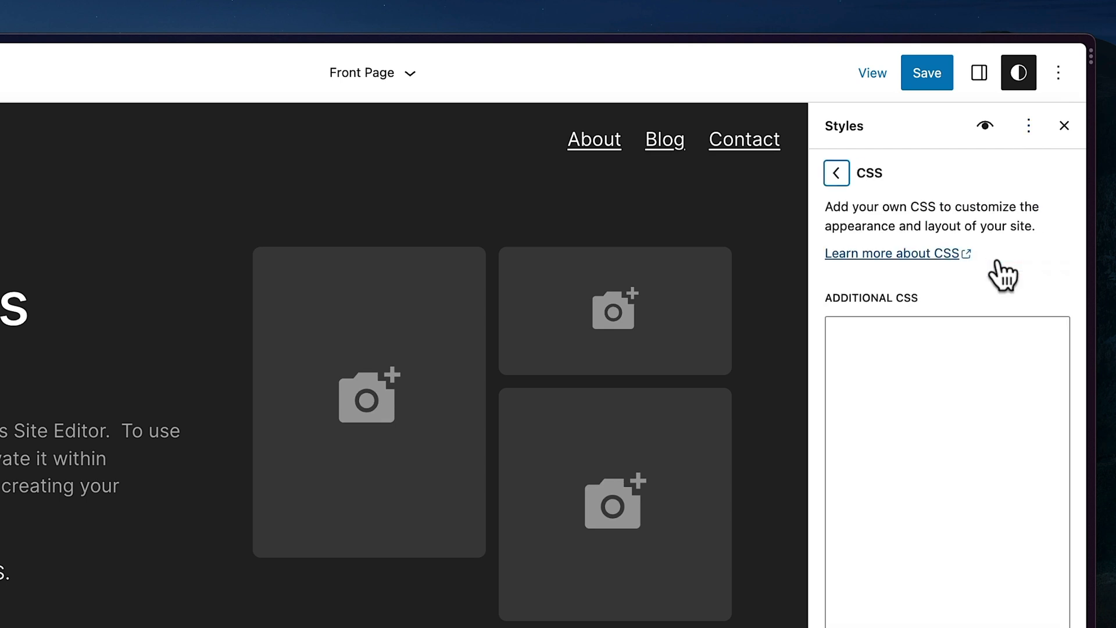
{"action": "type", "text": "body {"}
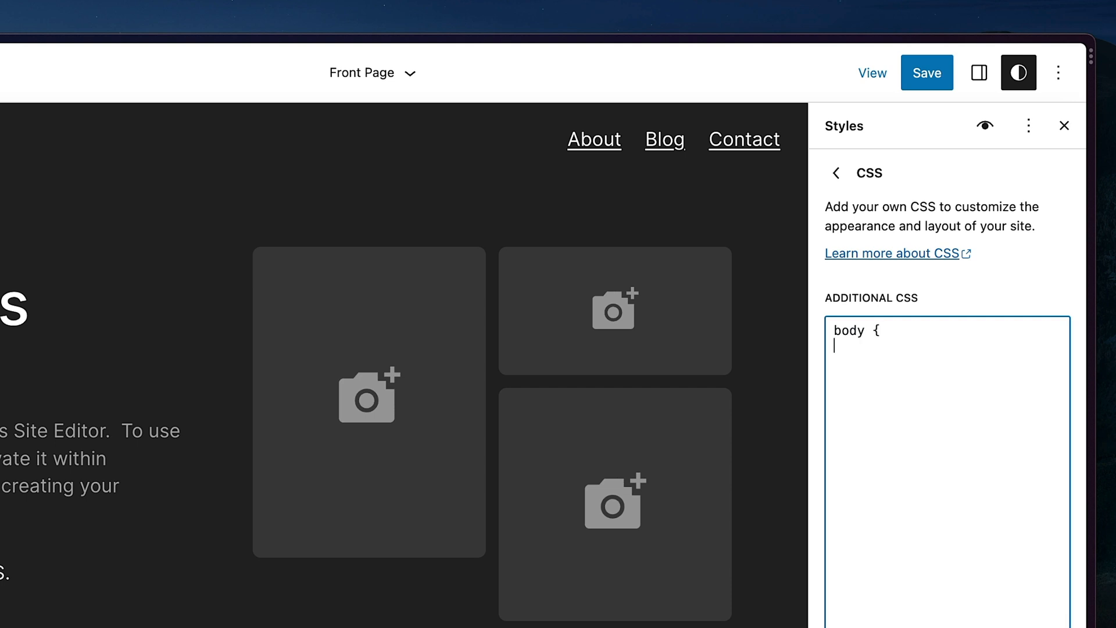
{"action": "type", "text": "background: red;"}
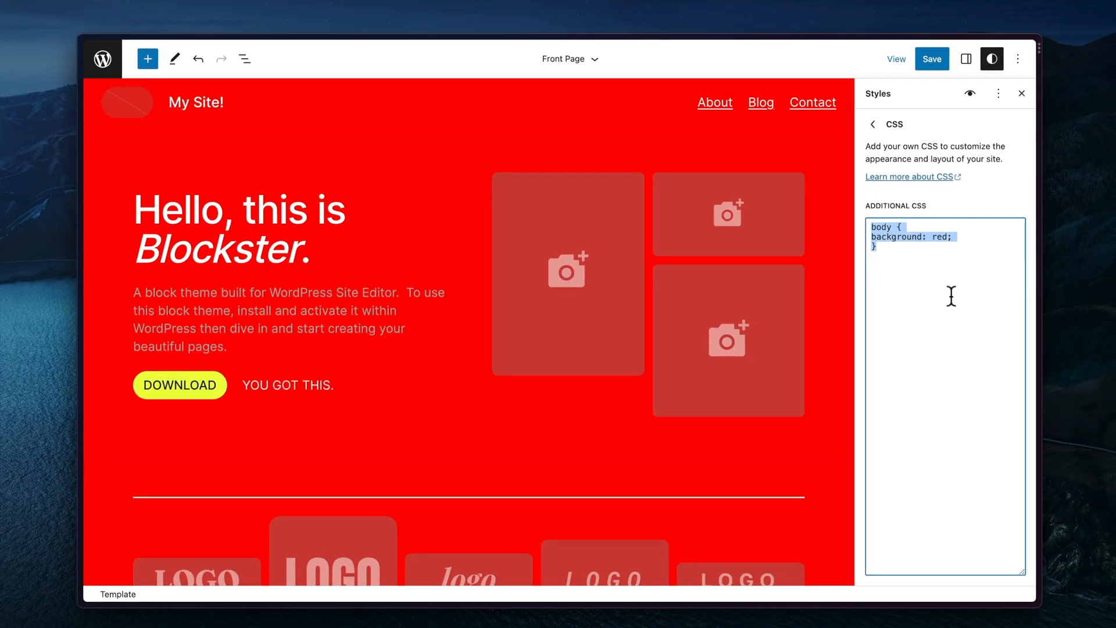
{"action": "left_click", "coordinate": [872, 125]}
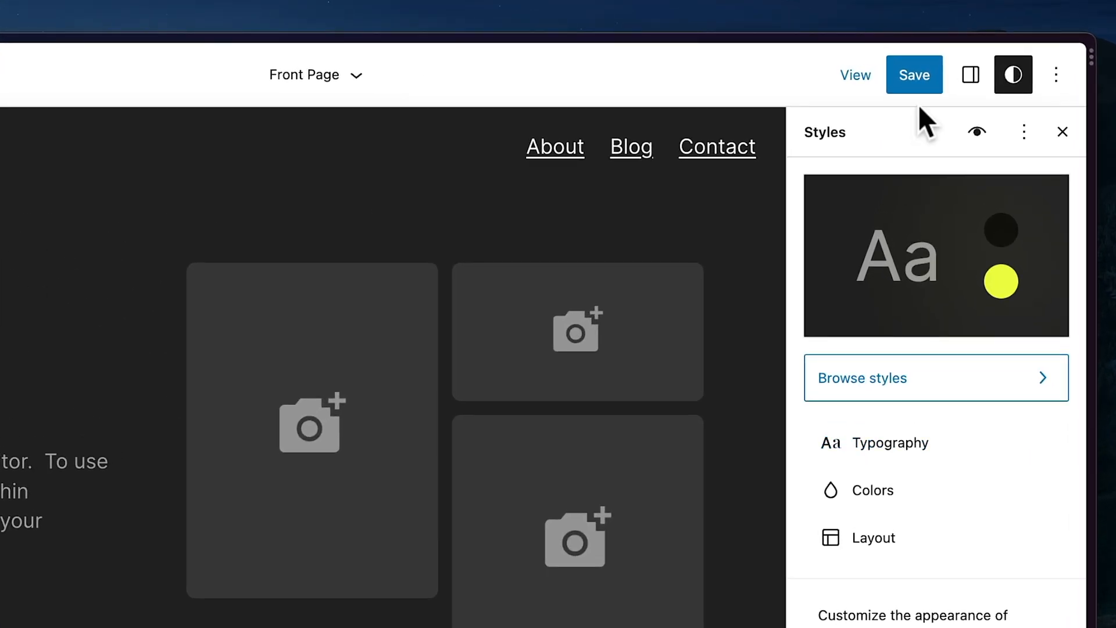
{"action": "mouse_move", "coordinate": [977, 132]}
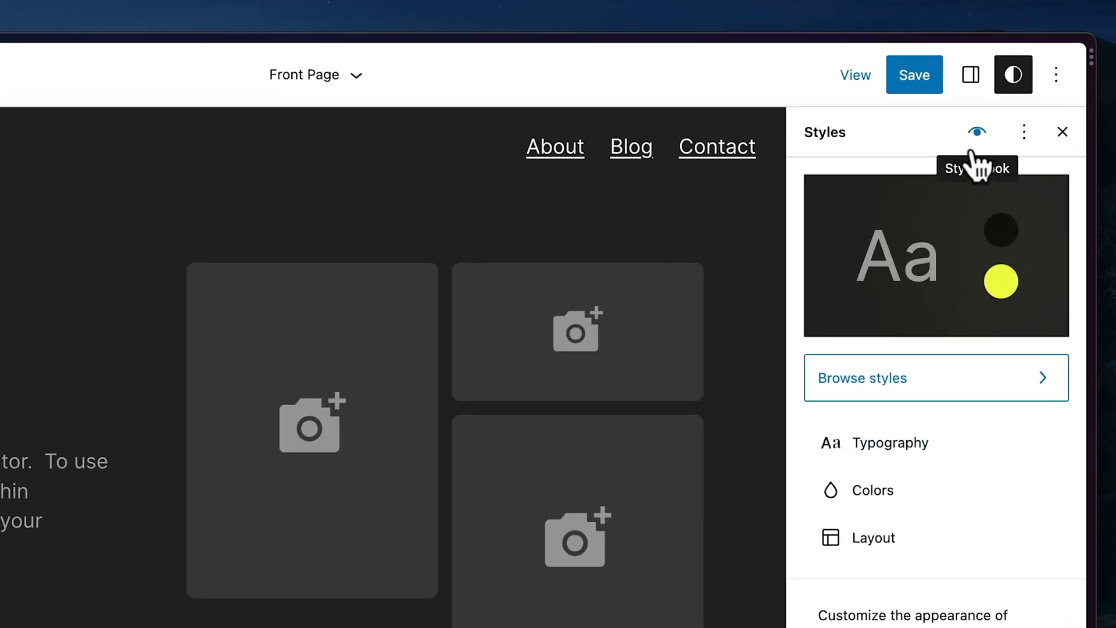
Preview the Style Book's Text, Design and Widgets examples in the dark yellow-accent style
{"action": "left_click", "coordinate": [979, 133]}
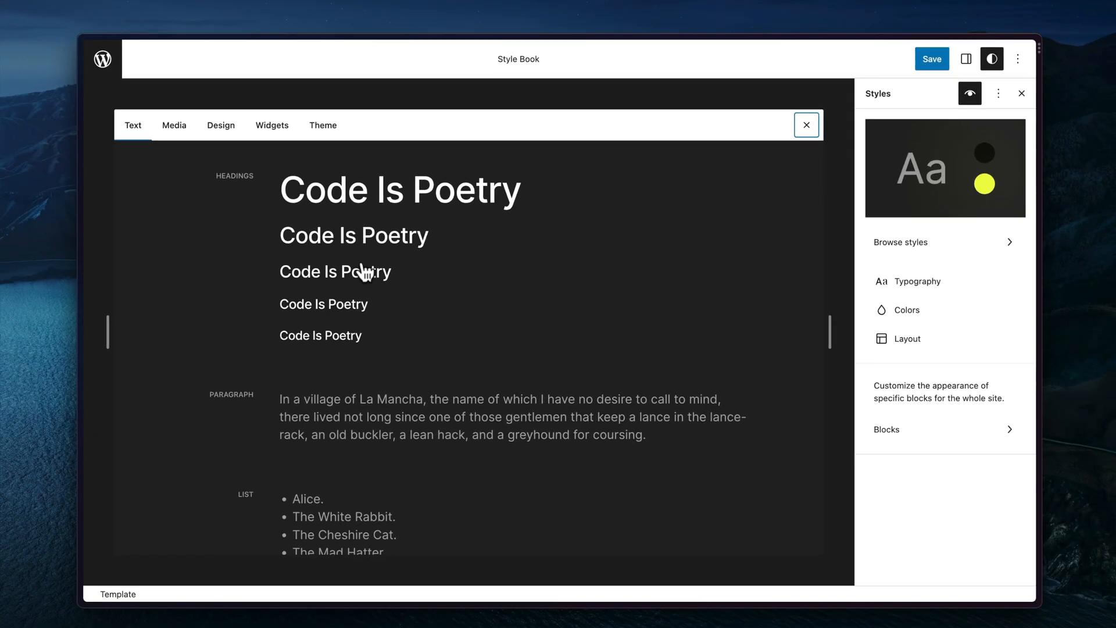
{"action": "scroll", "scroll_direction": "down", "scroll_amount": 3}
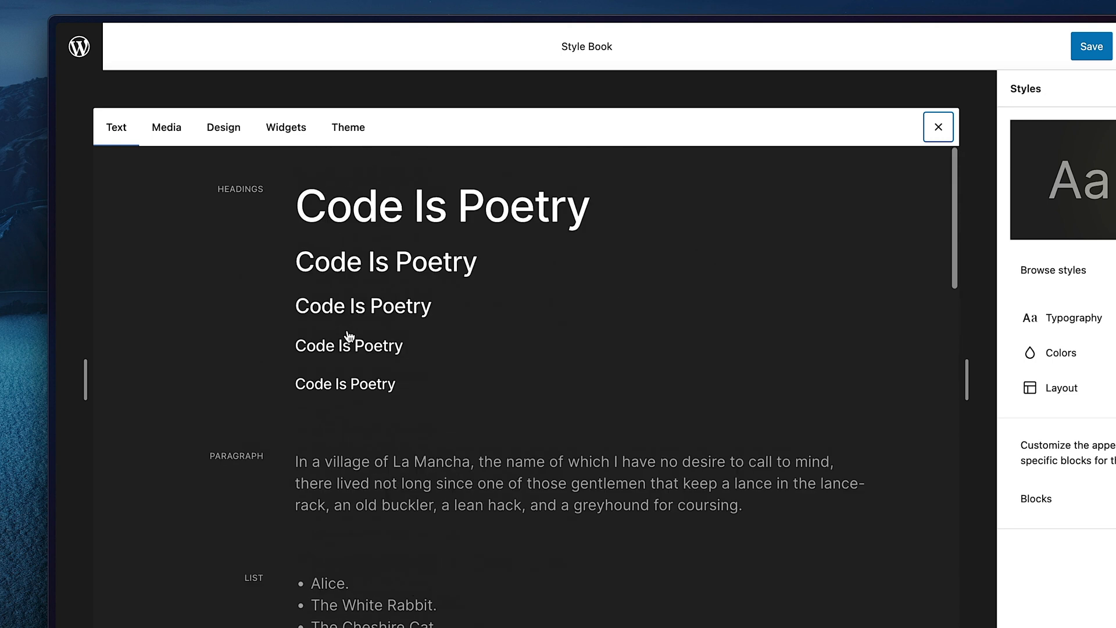
{"action": "left_click", "coordinate": [224, 128]}
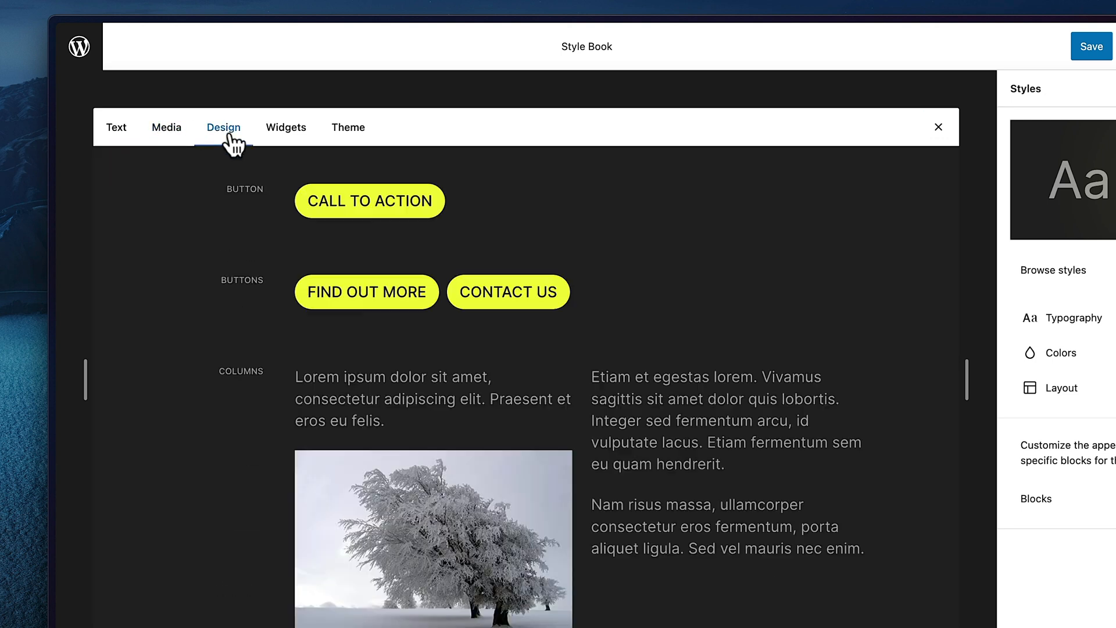
{"action": "left_click", "coordinate": [286, 128]}
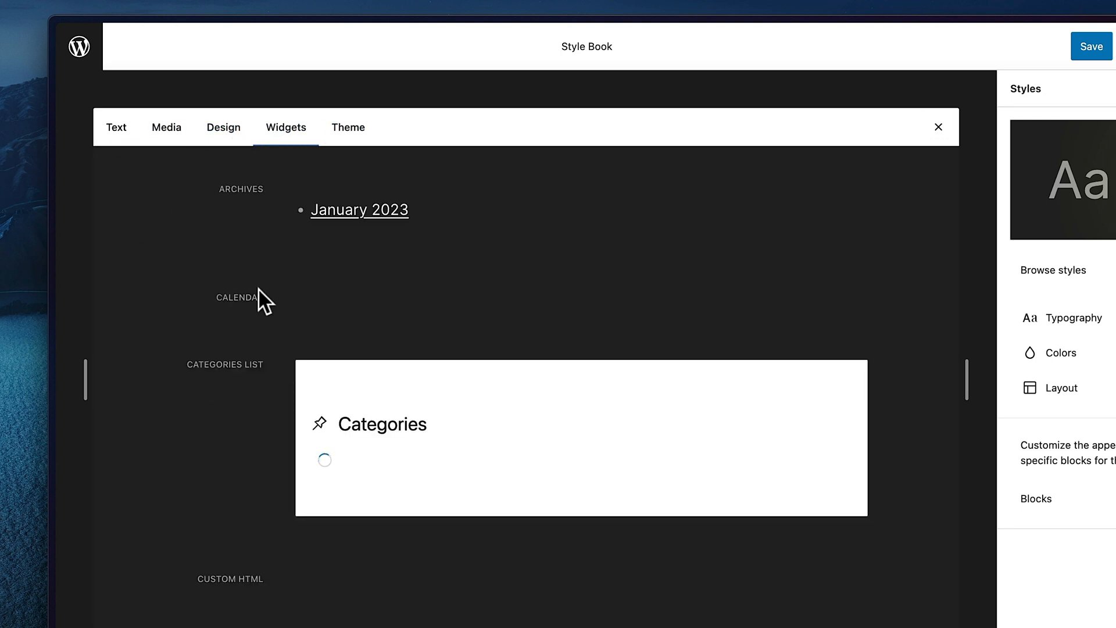
{"action": "left_click", "coordinate": [116, 128]}
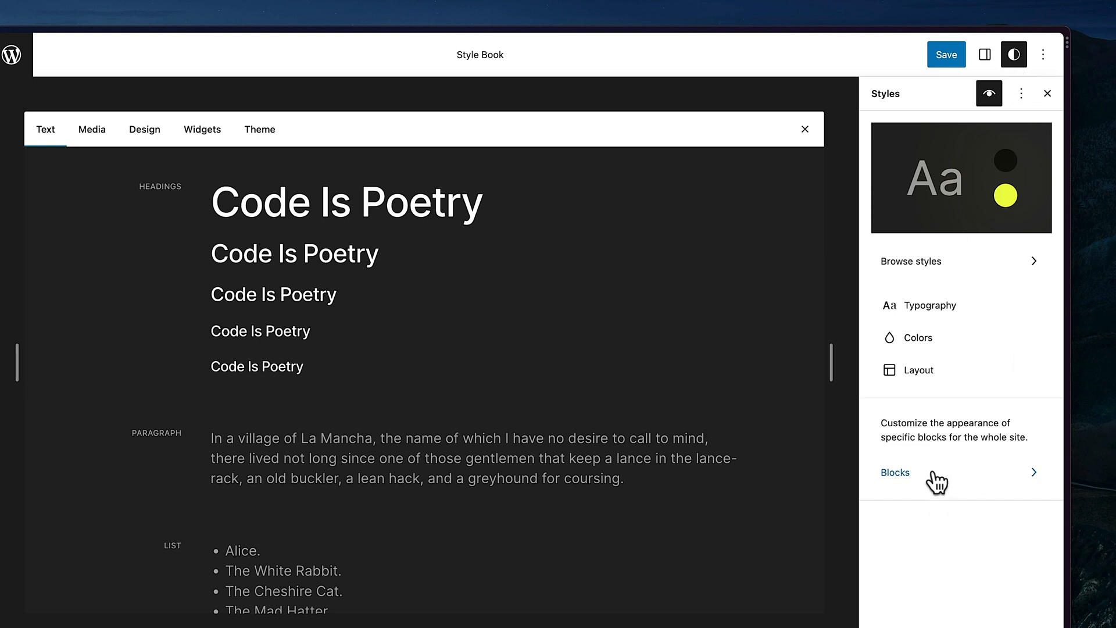
Set the Heading block's typography Letter case to uppercase site-wide
{"action": "left_click", "coordinate": [896, 473]}
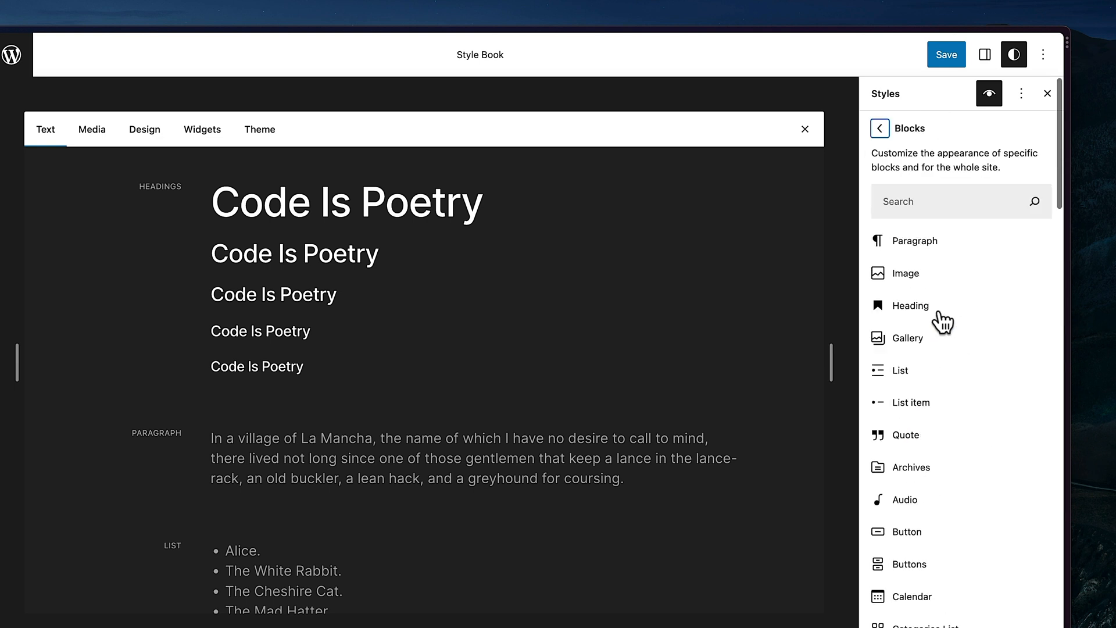
{"action": "left_click", "coordinate": [912, 306]}
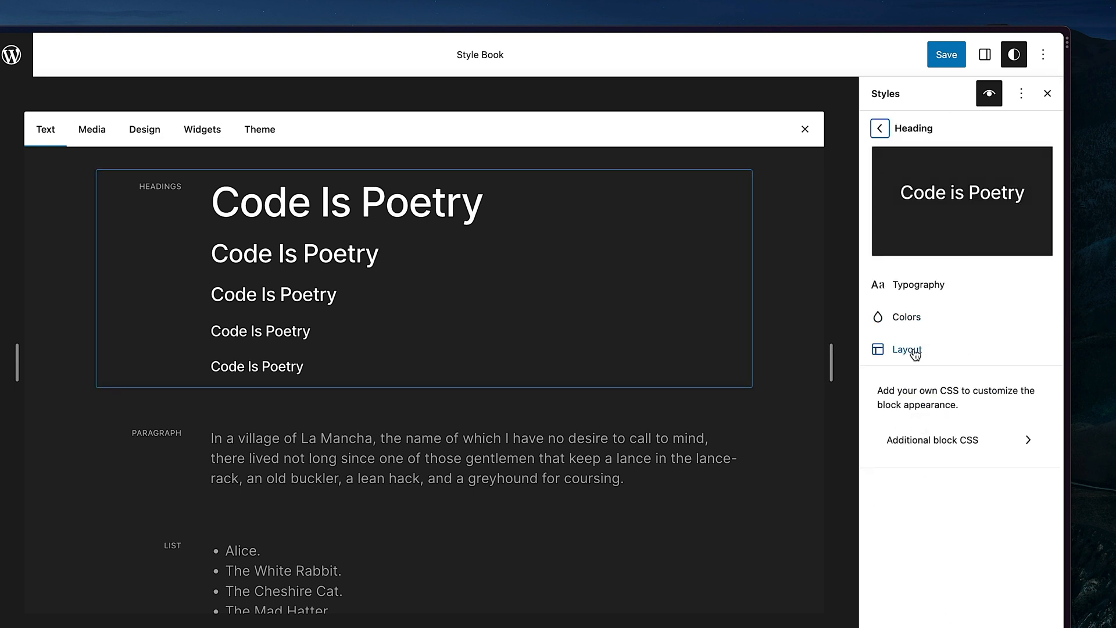
{"action": "left_click", "coordinate": [917, 284]}
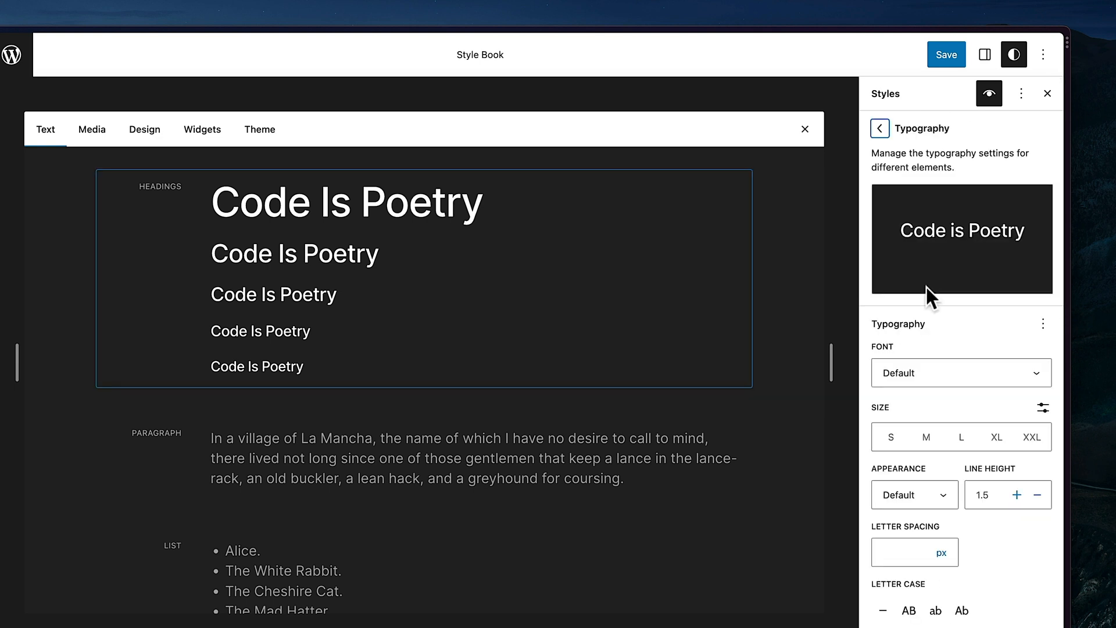
{"action": "left_click", "coordinate": [891, 436]}
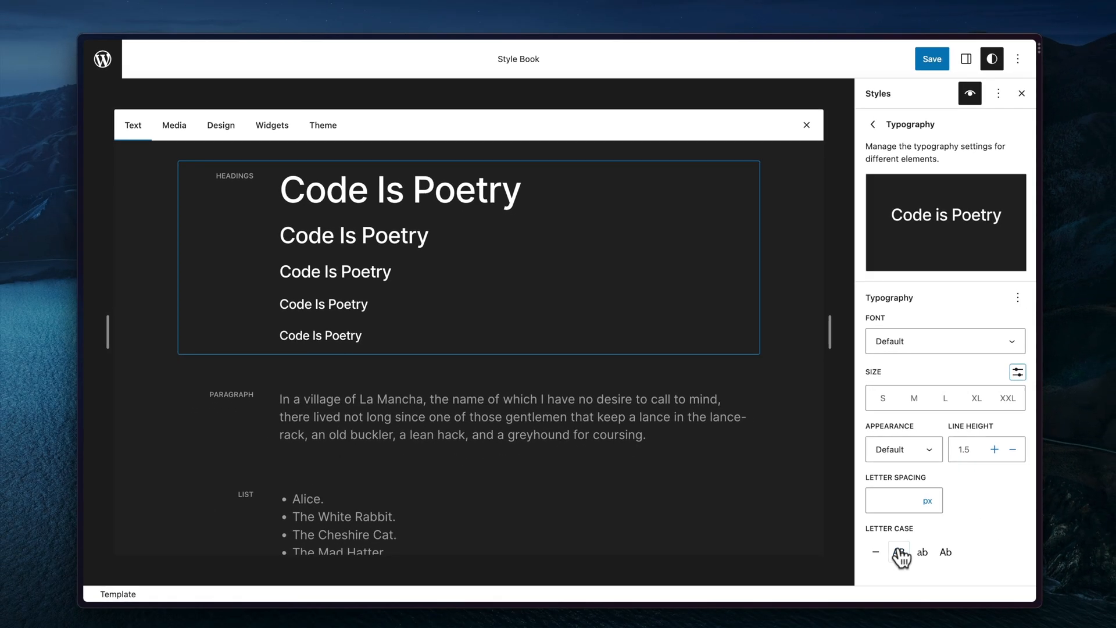
{"action": "left_click", "coordinate": [899, 551]}
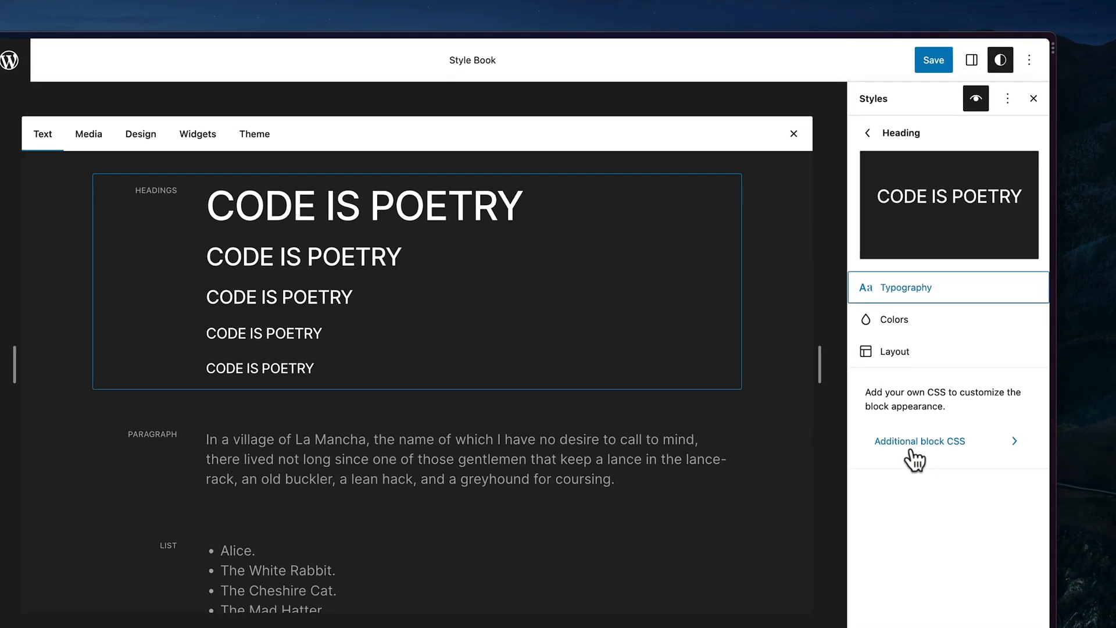
Review the Heading block's Additional CSS and Layout panels, then return to the Front Page
{"action": "left_click", "coordinate": [919, 441]}
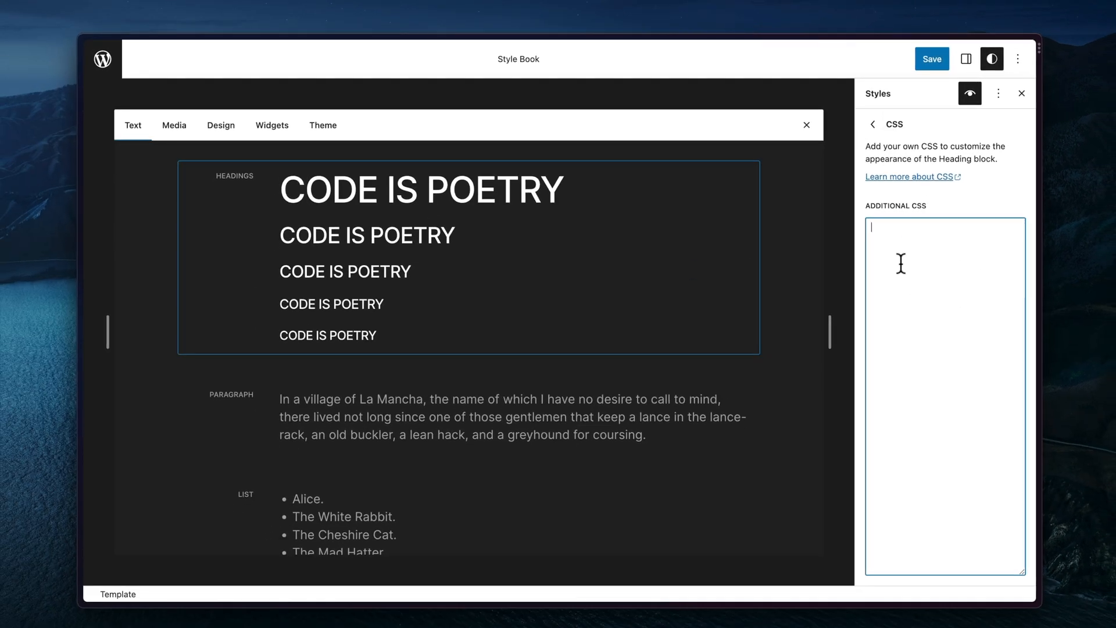
{"action": "mouse_move", "coordinate": [799, 173]}
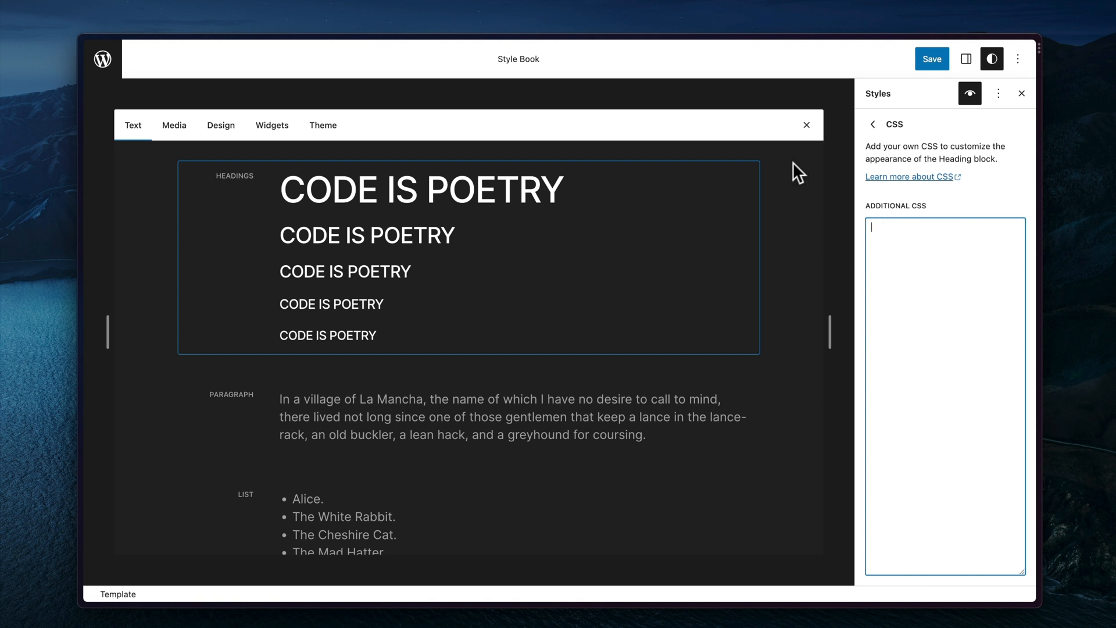
{"action": "mouse_move", "coordinate": [885, 131]}
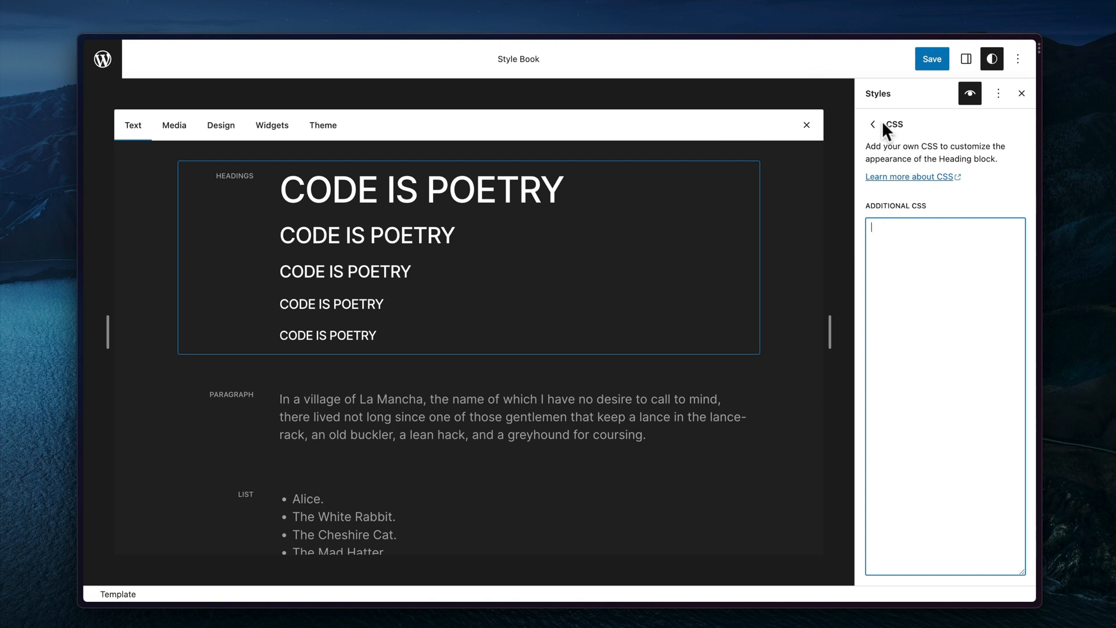
{"action": "left_click", "coordinate": [872, 124]}
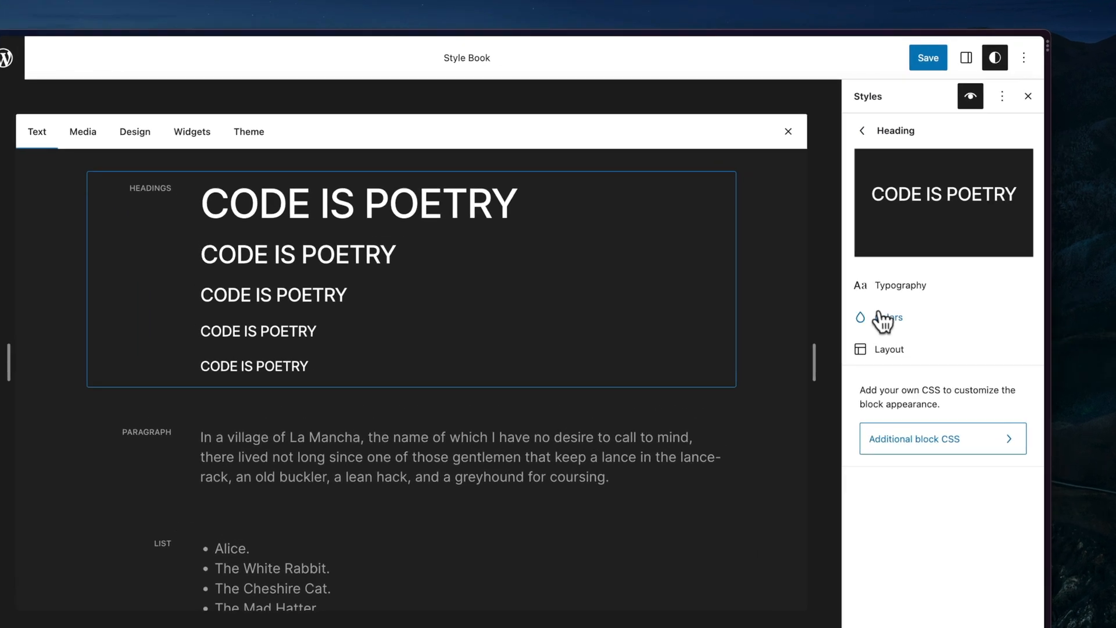
{"action": "left_click", "coordinate": [879, 316]}
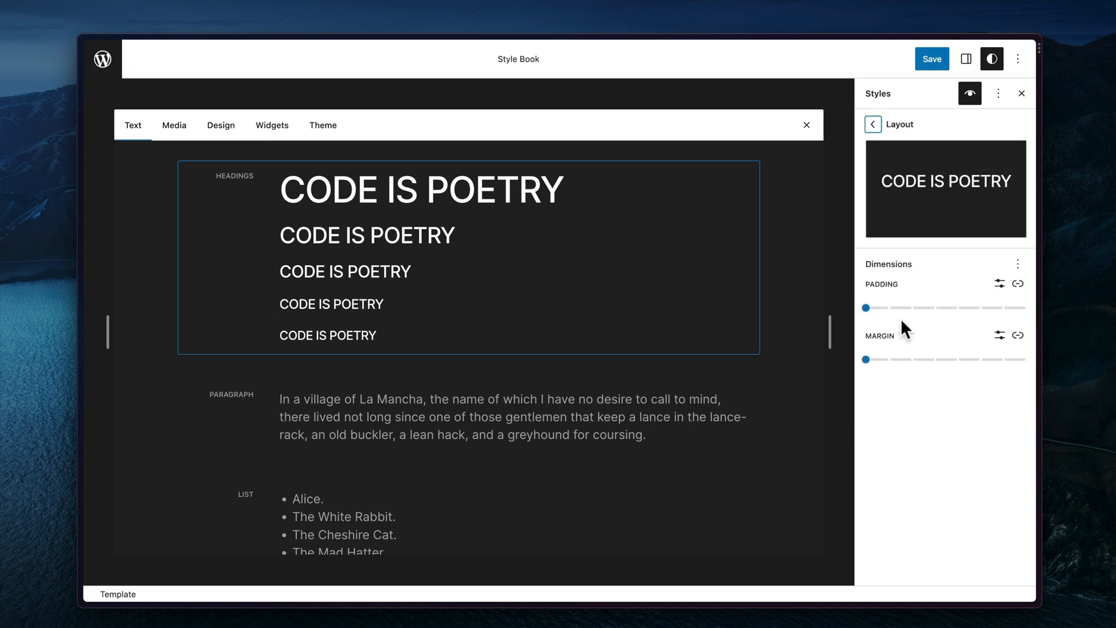
{"action": "left_click", "coordinate": [874, 124]}
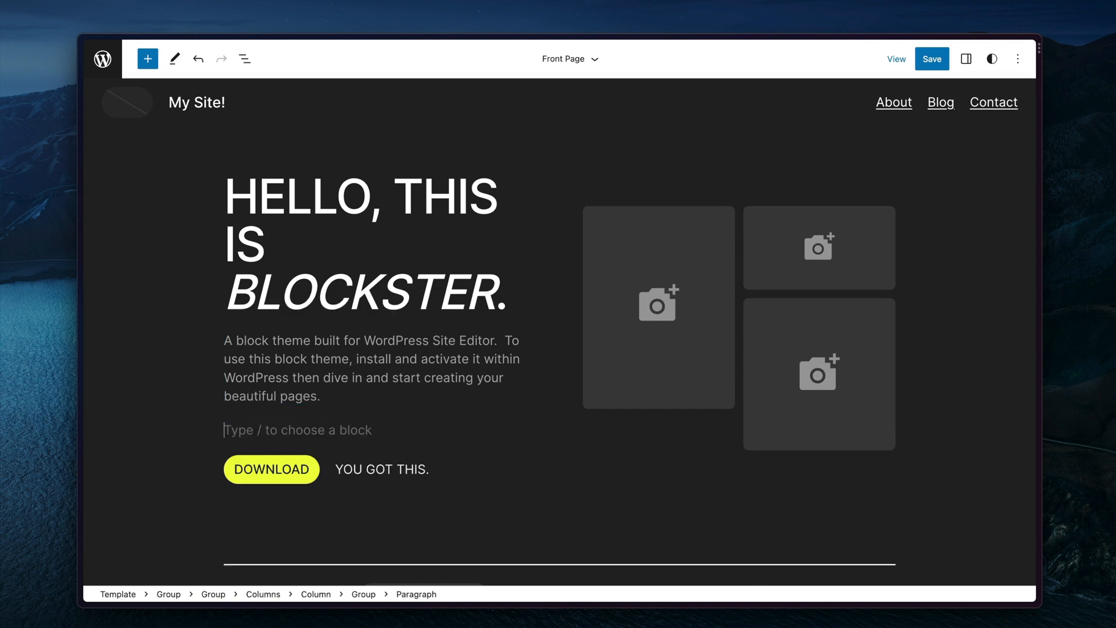
Insert a Navigation block via /nav beneath the introductory text
{"action": "type", "text": "/nav"}
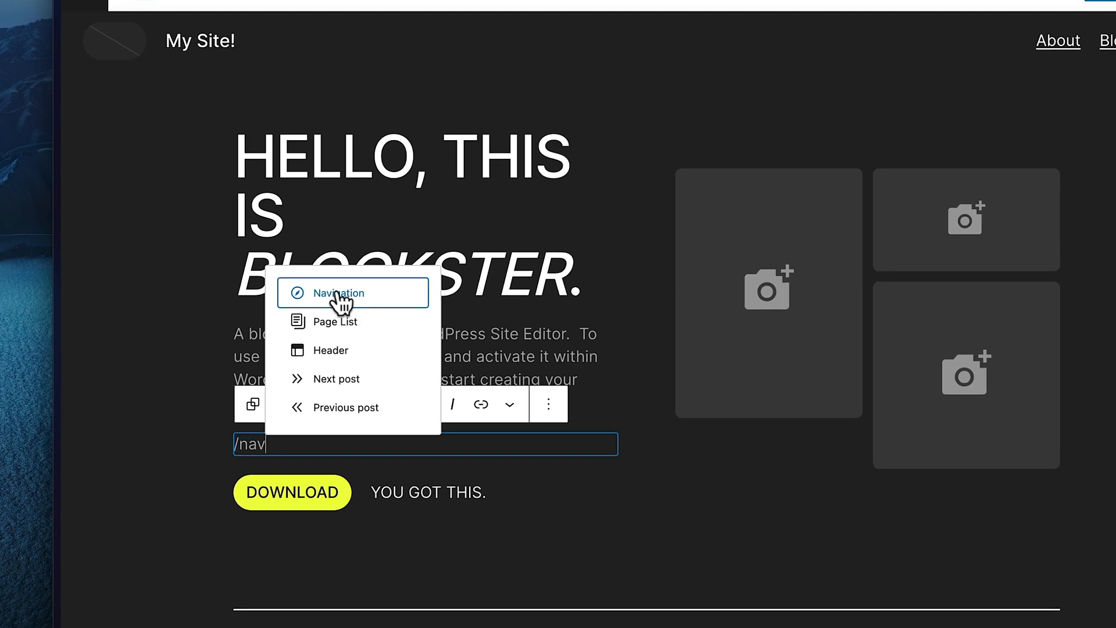
{"action": "left_click", "coordinate": [337, 293]}
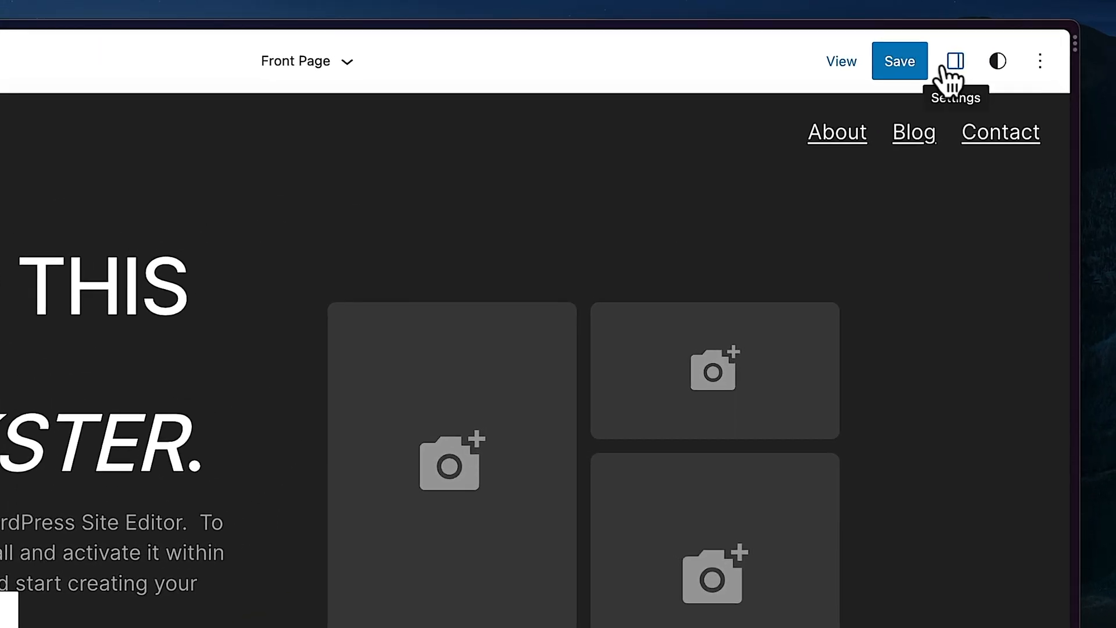
Show the Navigation block in the settings sidebar, checking Styles and Settings before returning to its menu-item list
{"action": "left_click", "coordinate": [955, 61]}
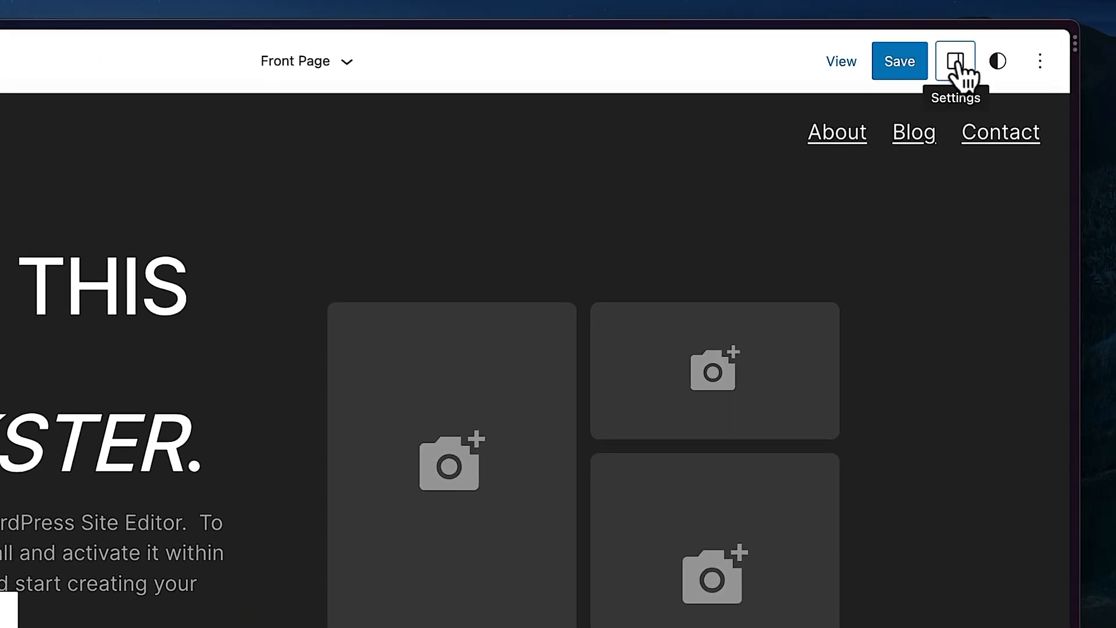
{"action": "left_click", "coordinate": [956, 60]}
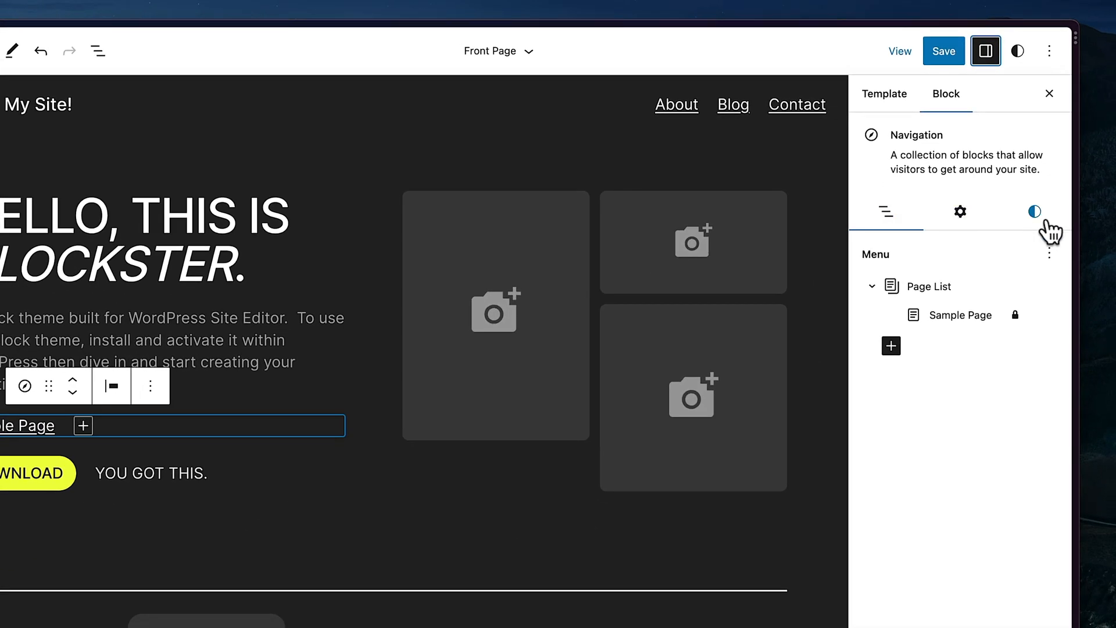
{"action": "left_click", "coordinate": [1035, 212]}
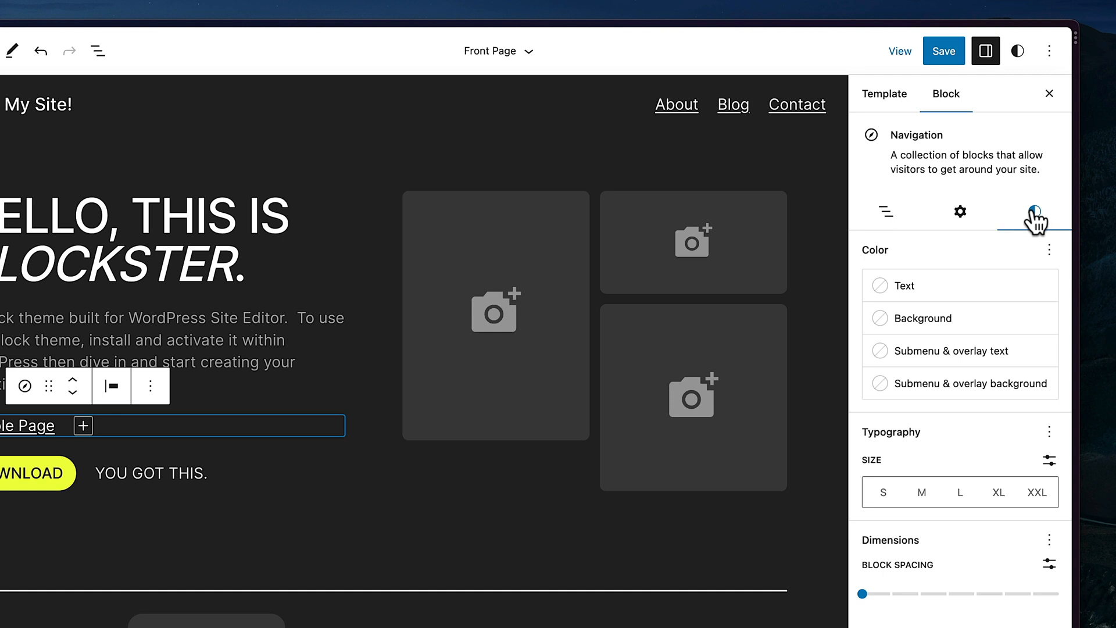
{"action": "left_click", "coordinate": [960, 210]}
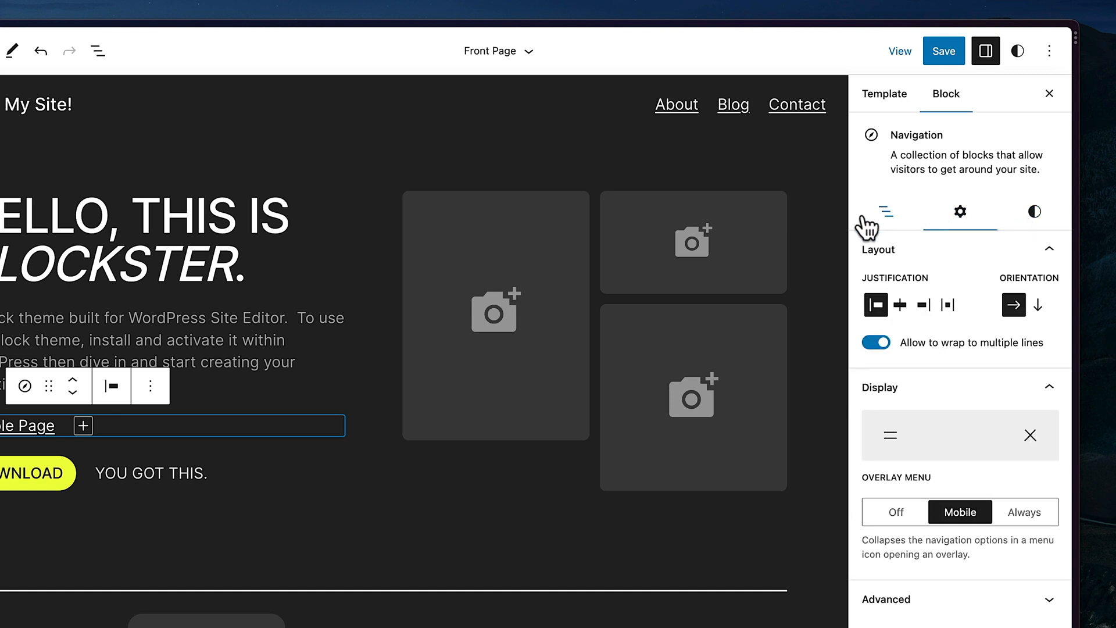
{"action": "left_click", "coordinate": [887, 211]}
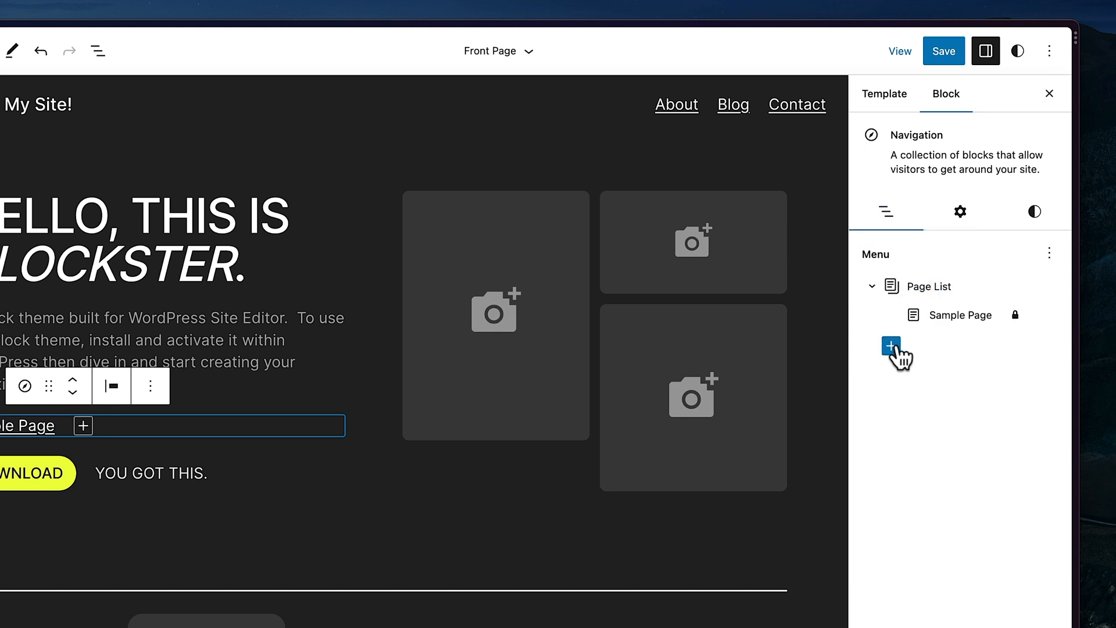
Add a custom google.com link to the navigation menu after Sample Page
{"action": "left_click", "coordinate": [890, 346]}
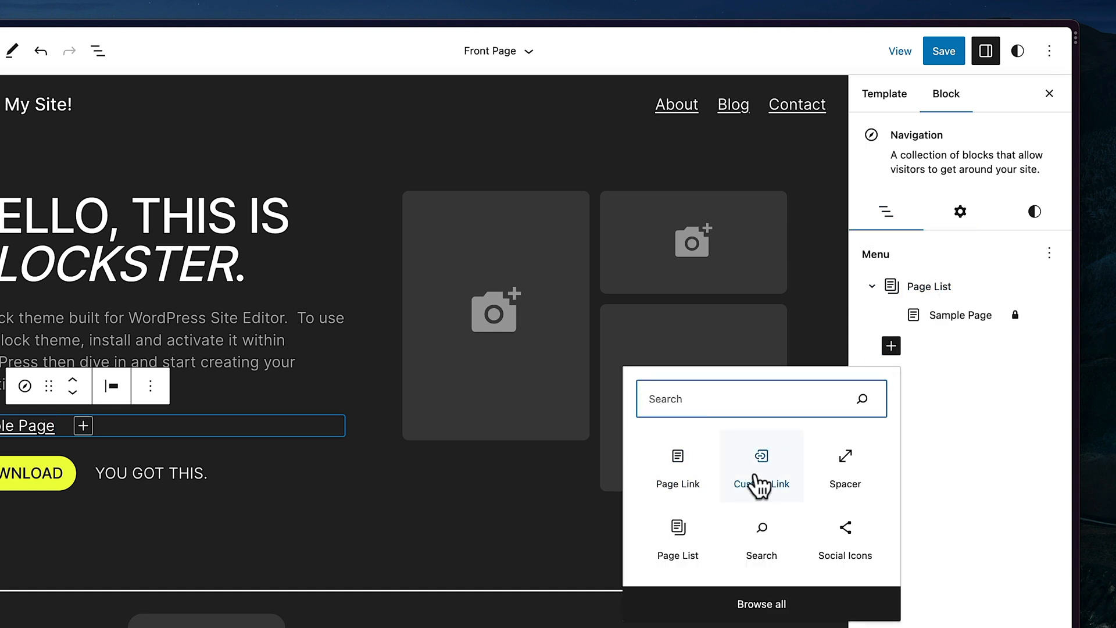
{"action": "left_click", "coordinate": [761, 466]}
{"action": "type", "text": "google.com"}
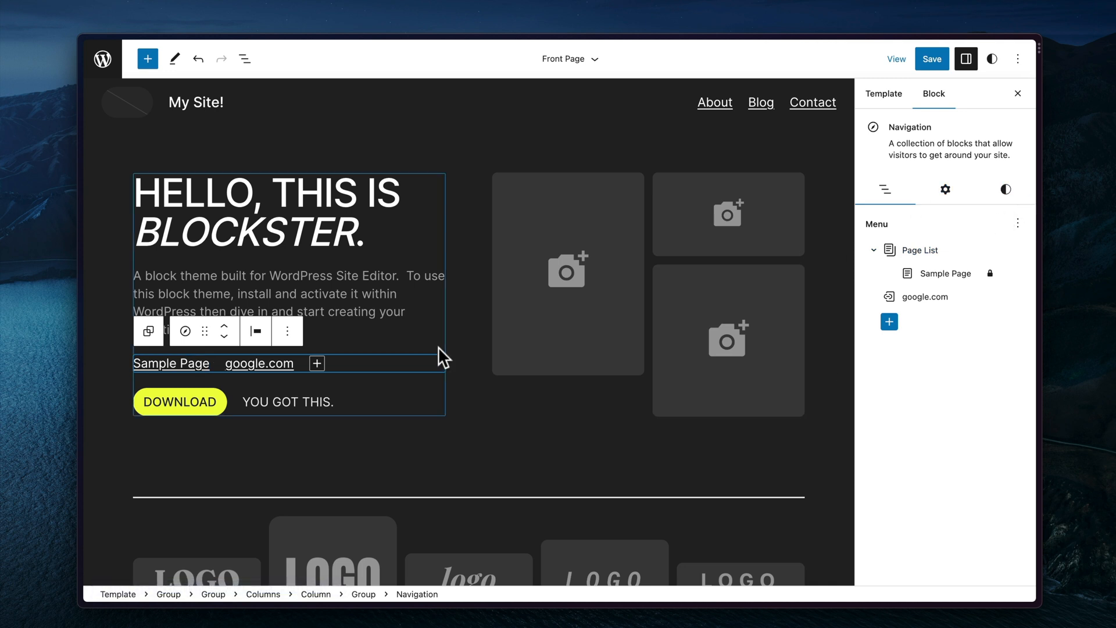
{"action": "left_click", "coordinate": [932, 58]}
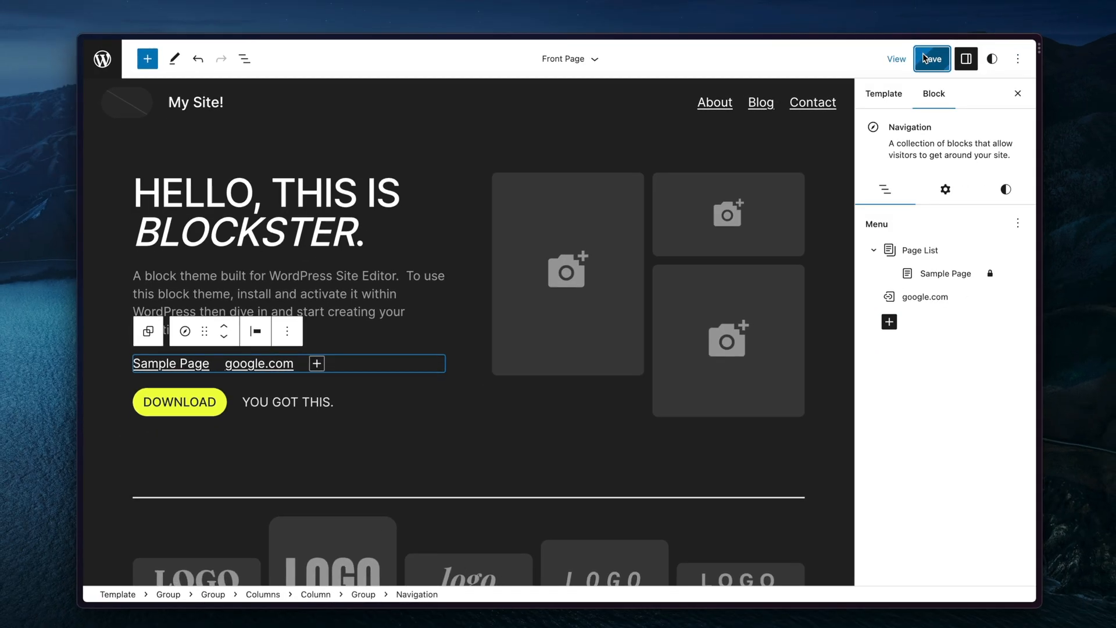
Save the Front Page template with the updated navigation menu
{"action": "left_click", "coordinate": [288, 293]}
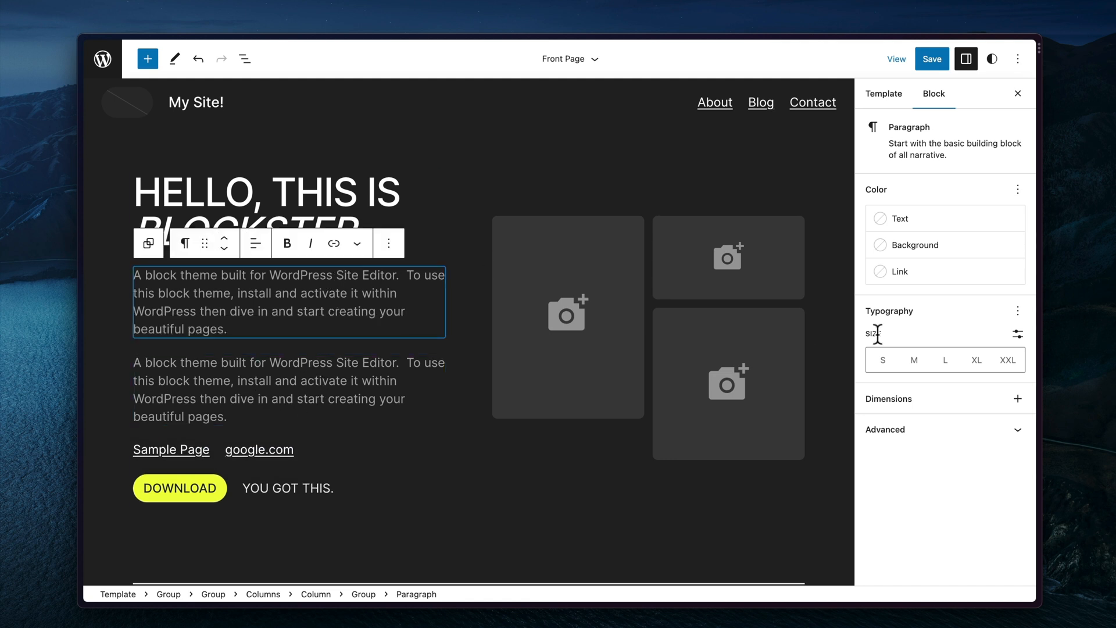
Set the intro paragraph to size S, then paste its copied styles onto the duplicate paragraph
{"action": "left_click", "coordinate": [882, 359]}
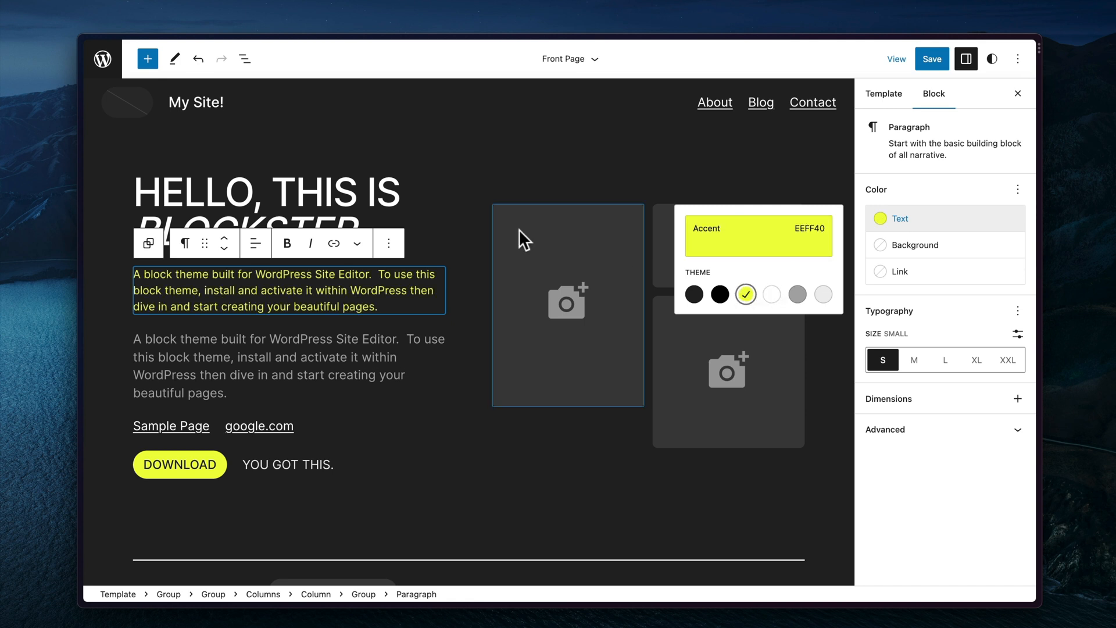
{"action": "left_click", "coordinate": [389, 243]}
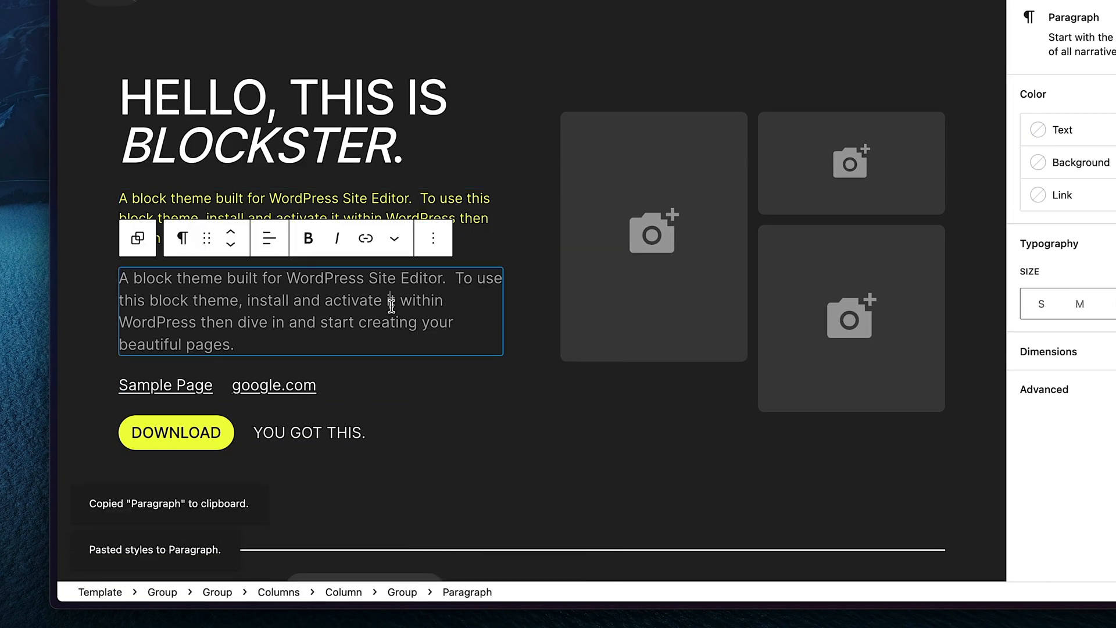
{"action": "left_click", "coordinate": [433, 238]}
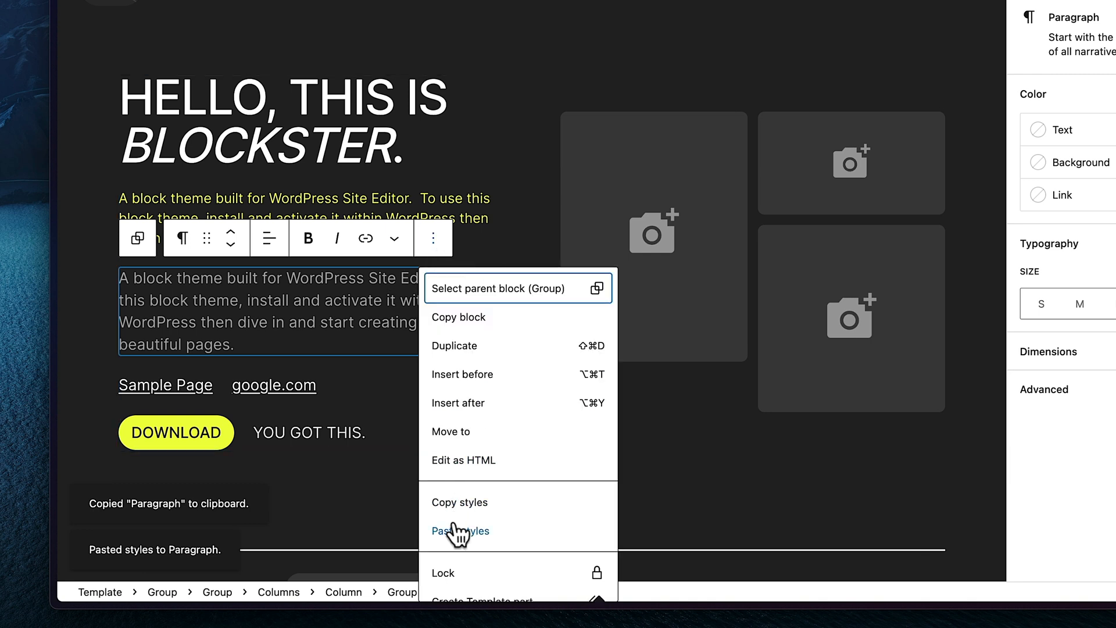
{"action": "left_click", "coordinate": [461, 532]}
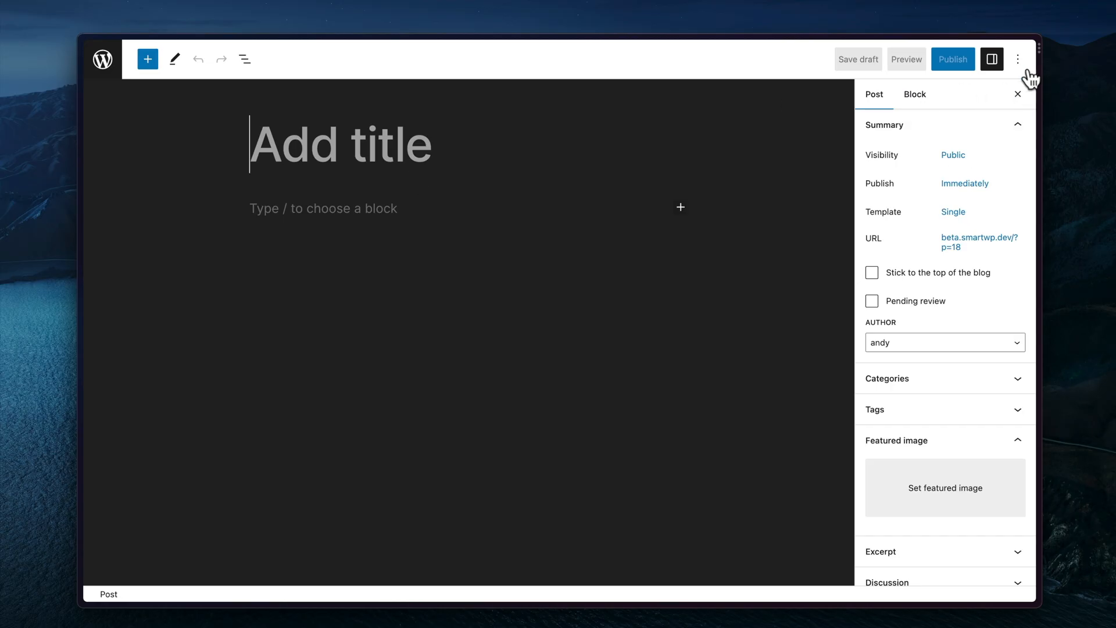
Switch the post editor to distraction-free writing mode
{"action": "left_click", "coordinate": [1018, 60]}
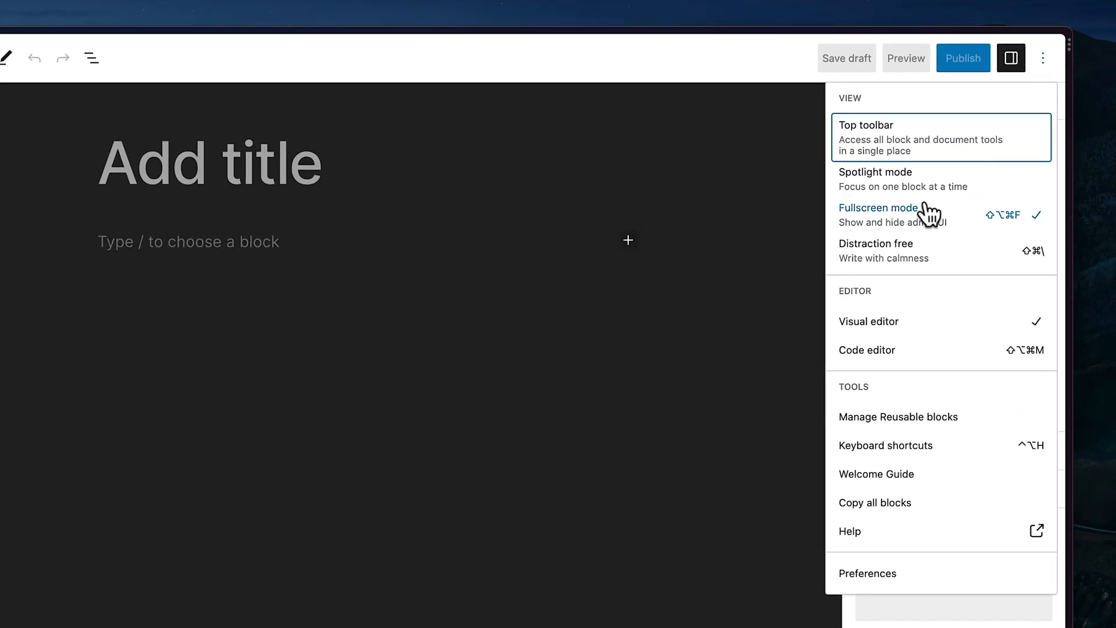
{"action": "left_click", "coordinate": [878, 208]}
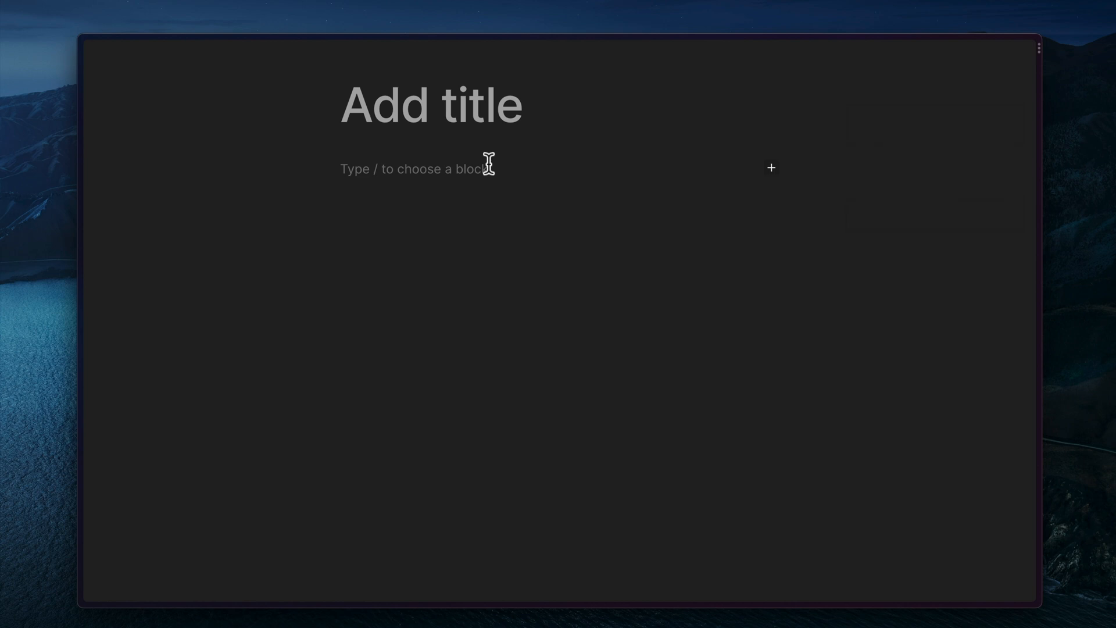
Write 'Hello welcome to my blog', add a WELCOME! heading via /heading, then write 'Welcome again.'
{"action": "type", "text": "Hello"}
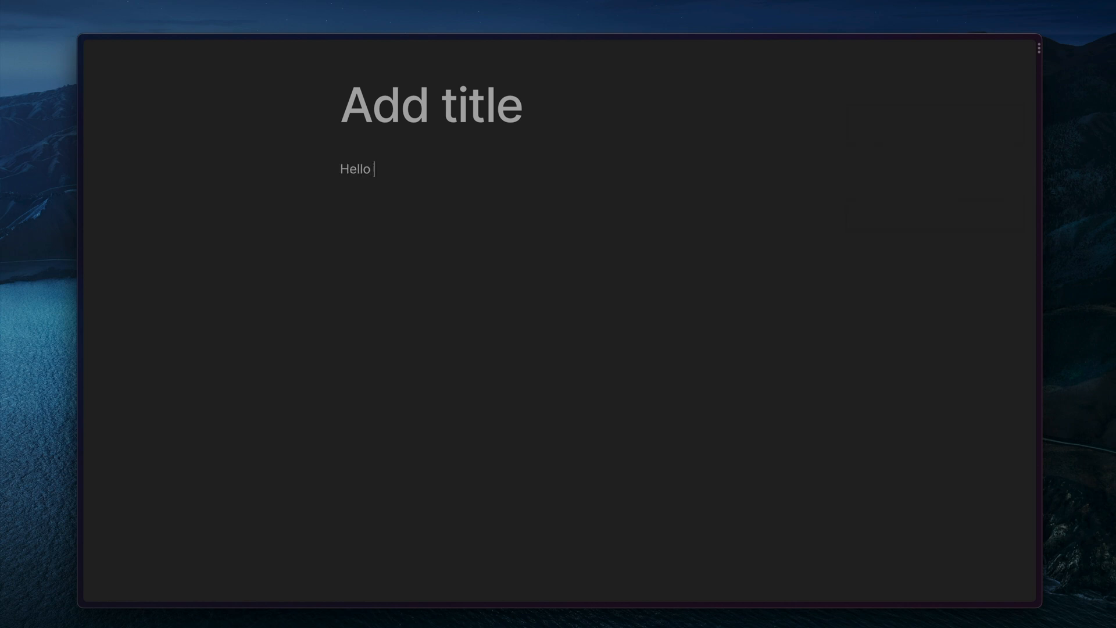
{"action": "type", "text": "welcome to my blog"}
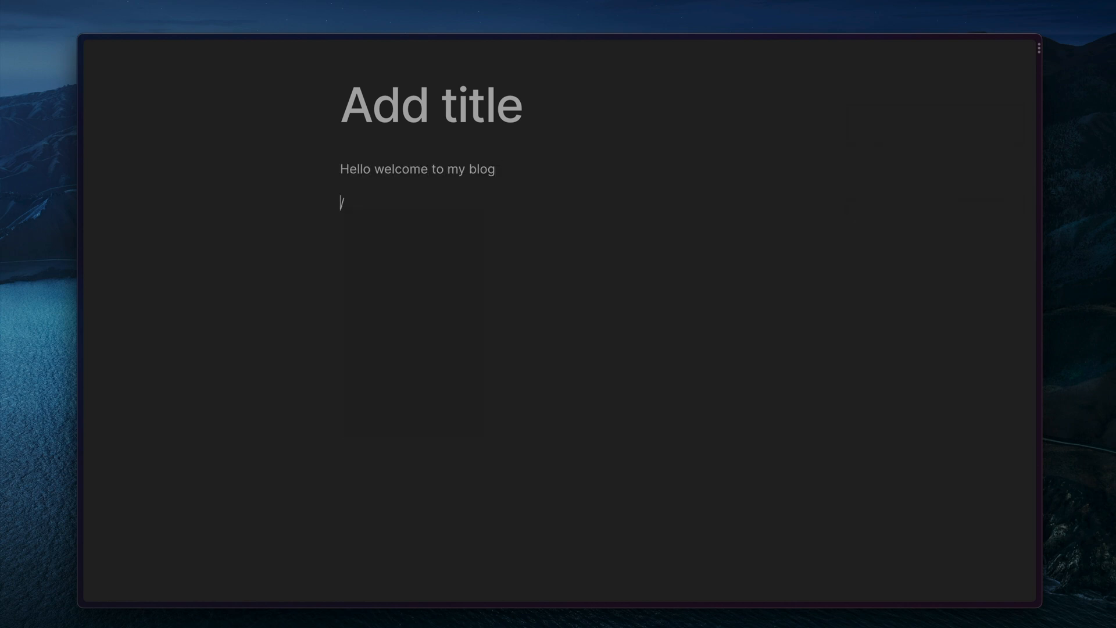
{"action": "type", "text": "hea"}
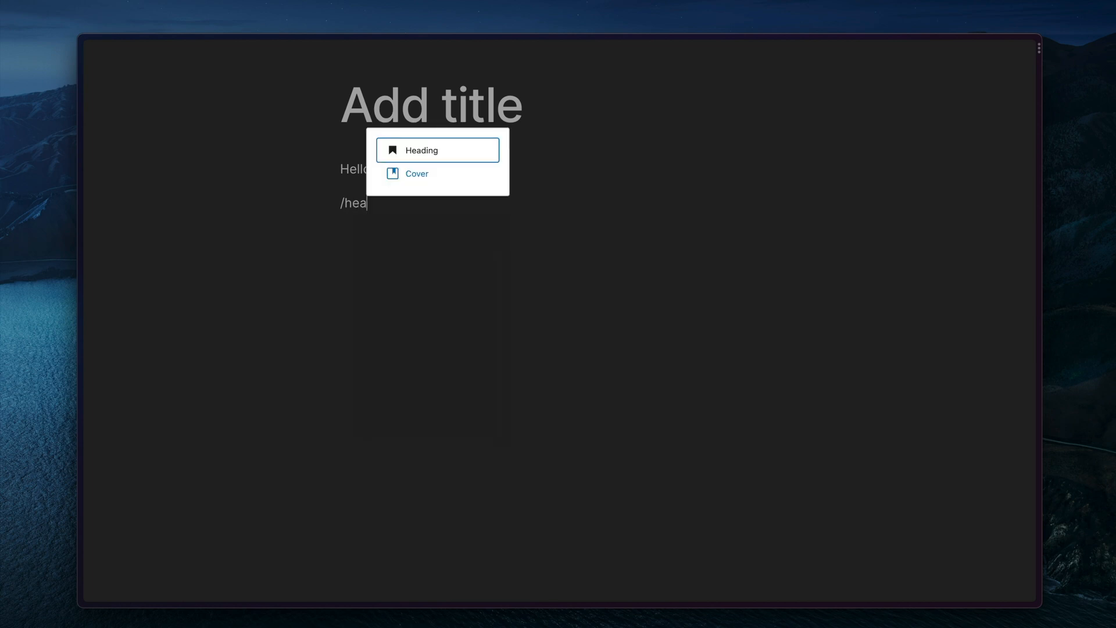
{"action": "left_click", "coordinate": [421, 150]}
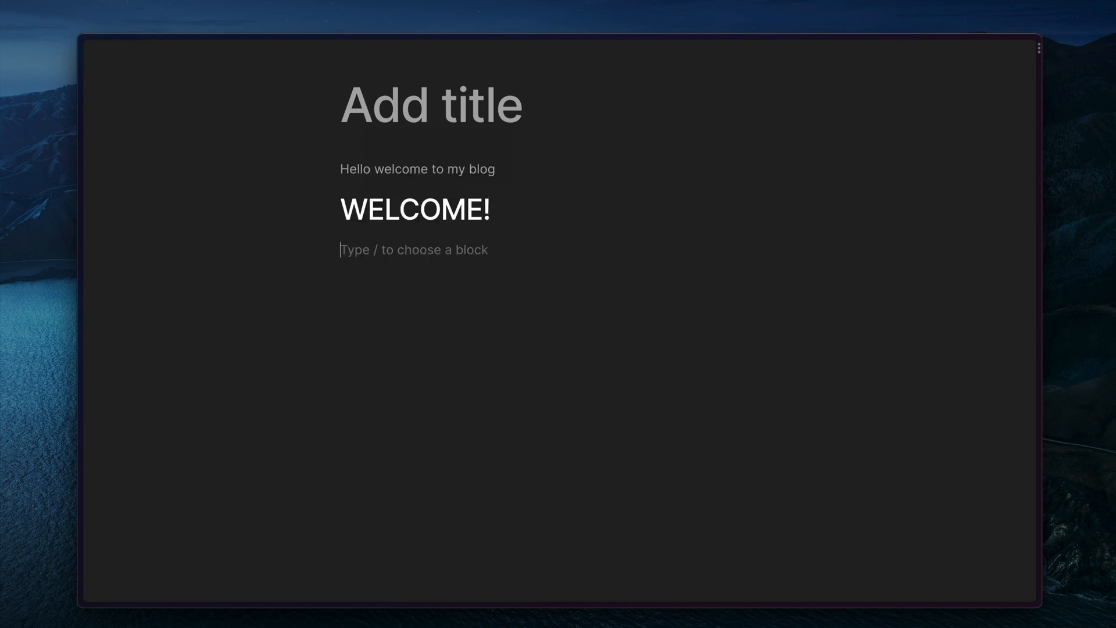
{"action": "type", "text": "Welcome again."}
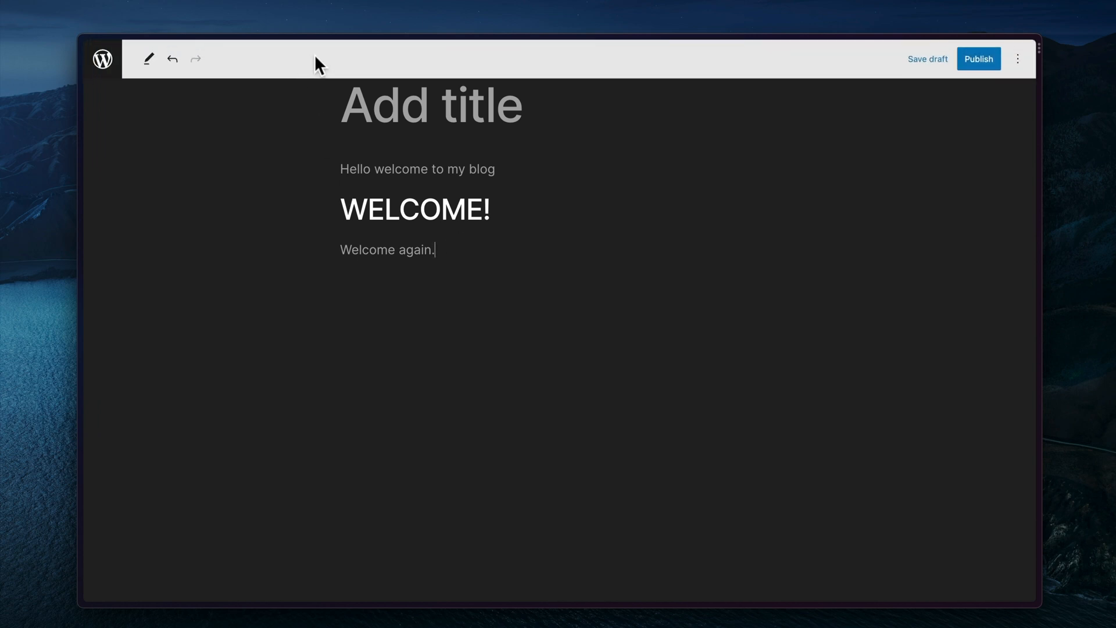
Scroll through the Openverse street art results, then return to the welcome post
{"action": "left_click", "coordinate": [1017, 58]}
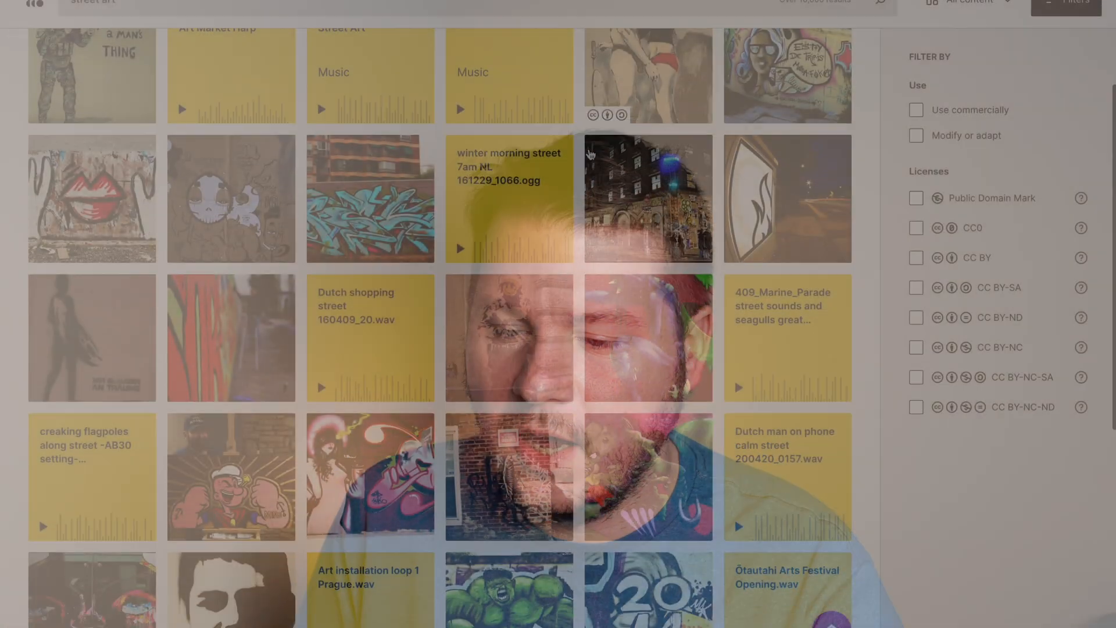
{"action": "scroll", "scroll_direction": "down", "scroll_amount": 3}
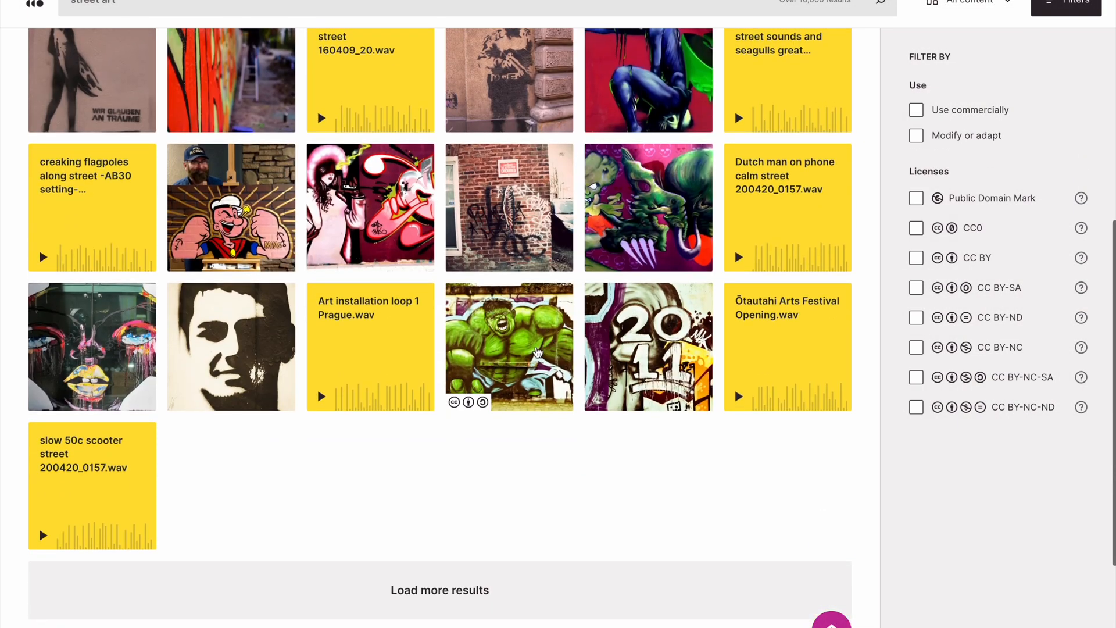
{"action": "left_click", "coordinate": [508, 347]}
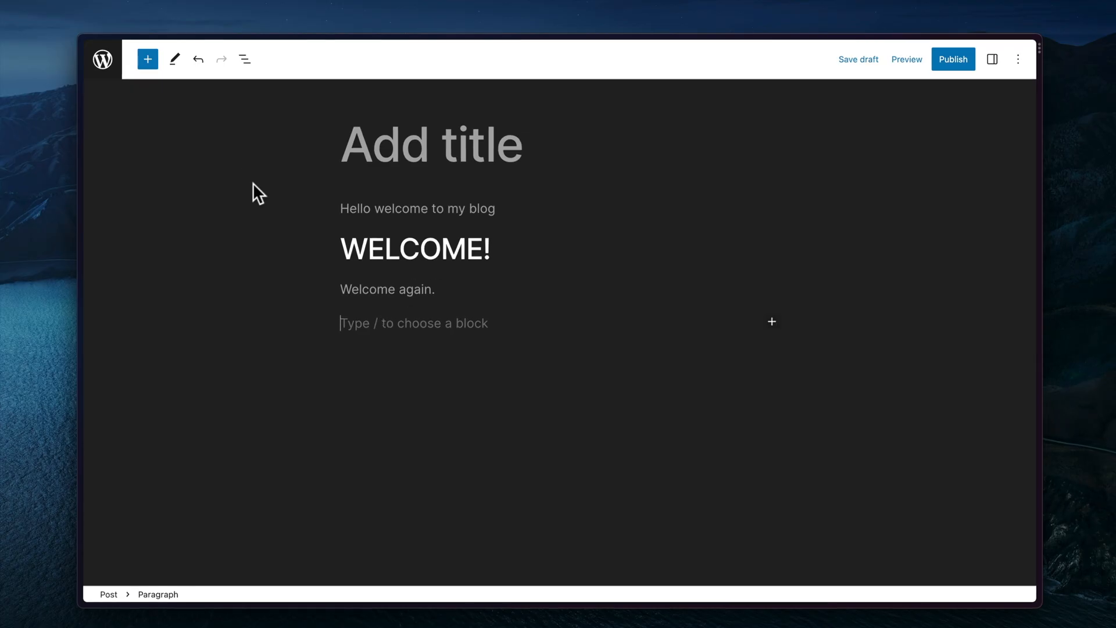
Search Openverse for 'gradient' from the inserter's Media sources
{"action": "left_click", "coordinate": [148, 58]}
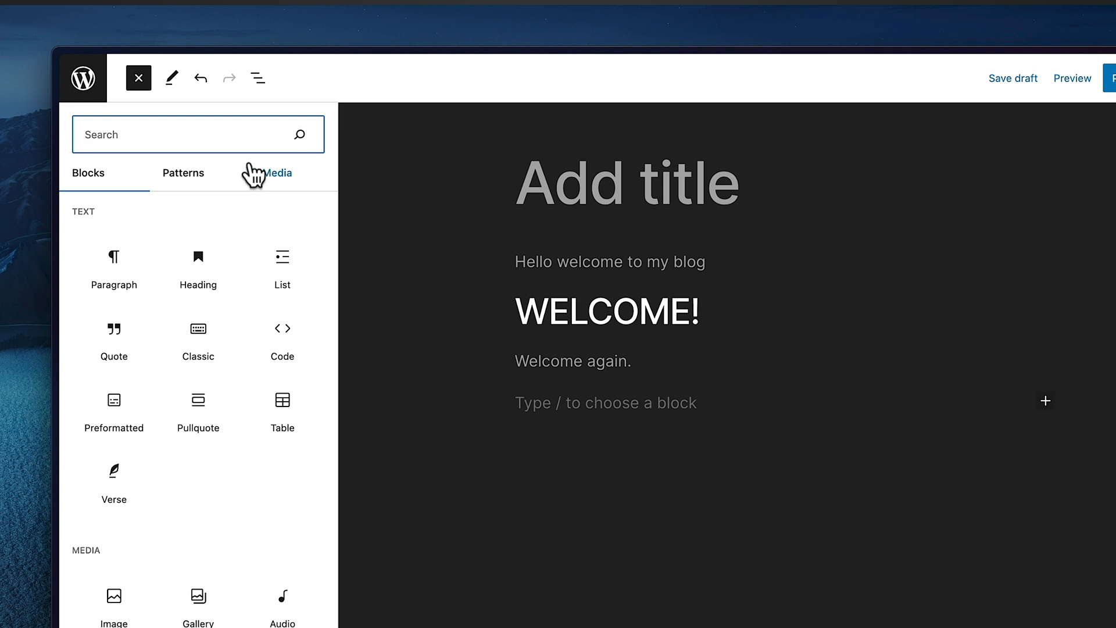
{"action": "left_click", "coordinate": [277, 173]}
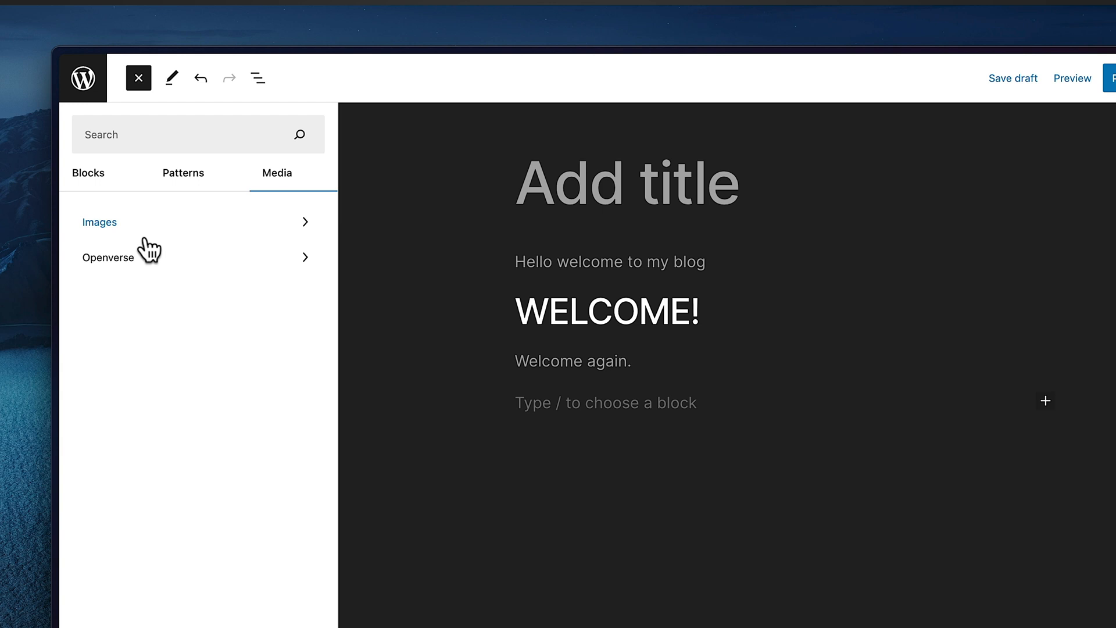
{"action": "left_click", "coordinate": [108, 257]}
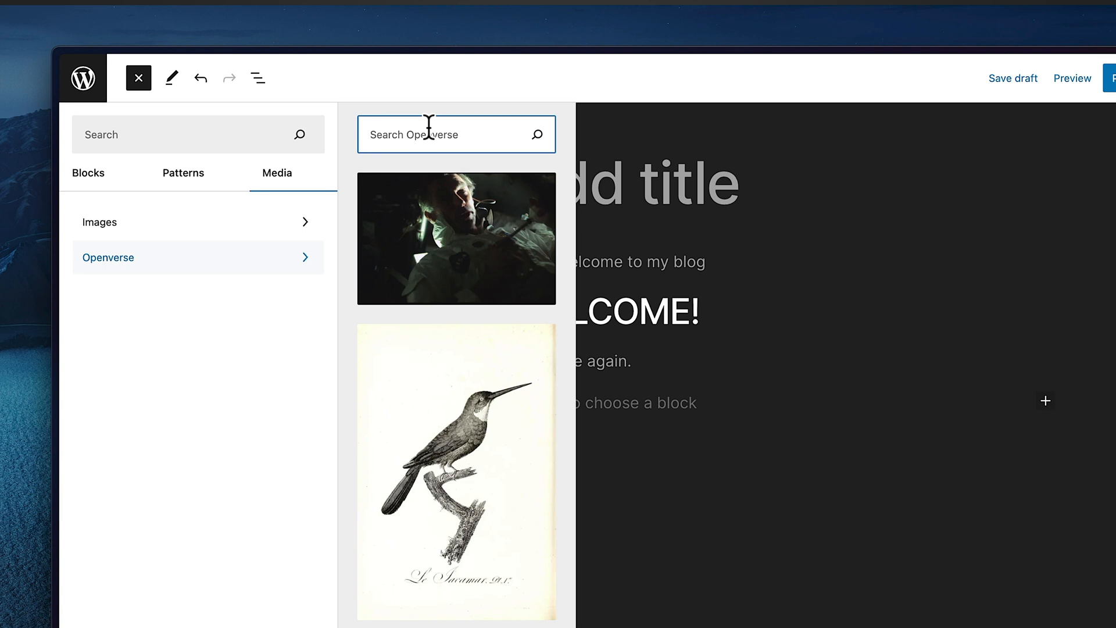
{"action": "type", "text": "gradient"}
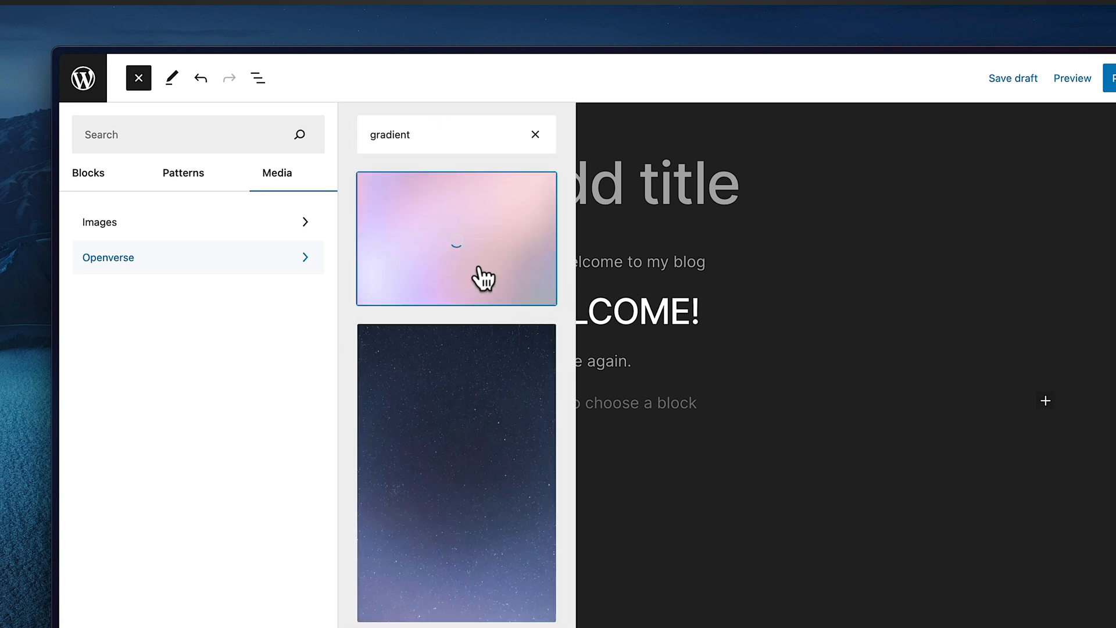
Insert the pink and purple Colorful Gradient image into the post, then go to the Posts list
{"action": "left_click", "coordinate": [456, 238]}
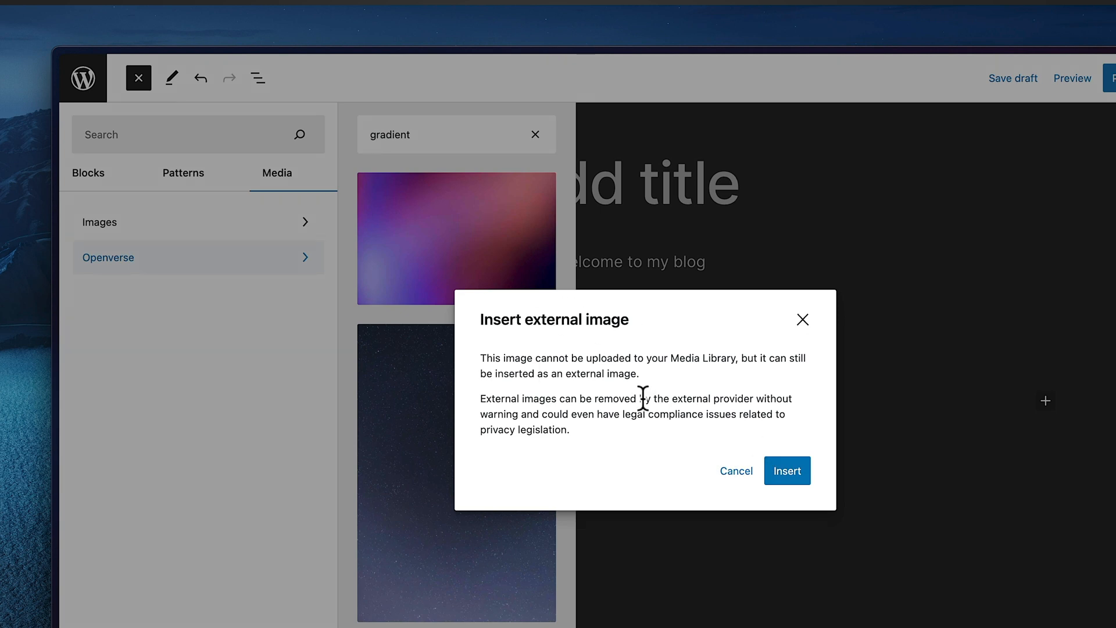
{"action": "mouse_move", "coordinate": [787, 471]}
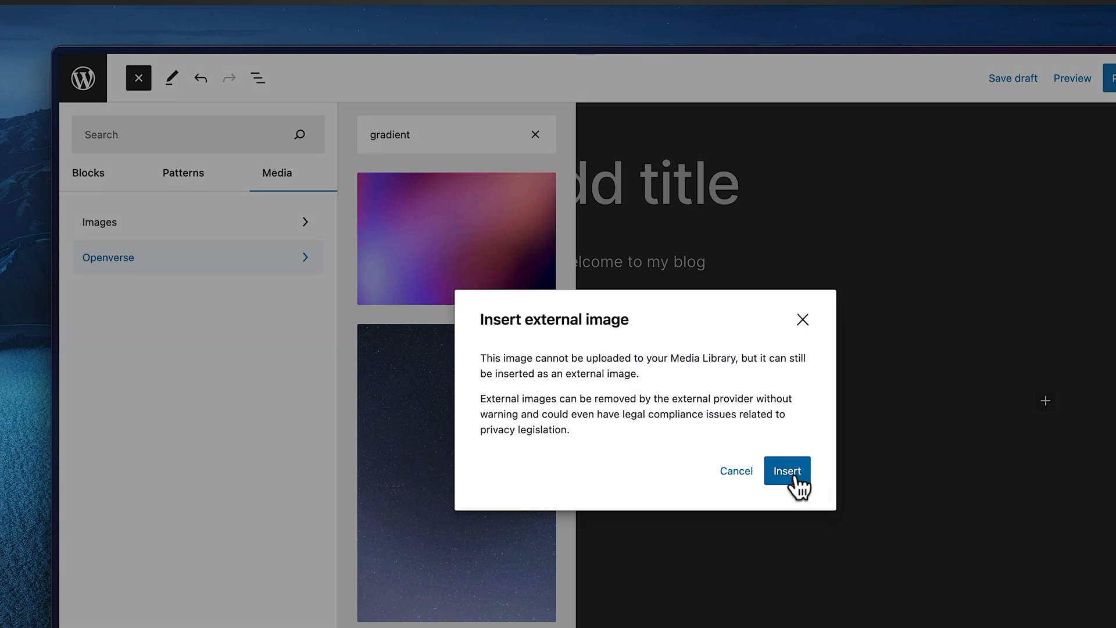
{"action": "left_click", "coordinate": [787, 471]}
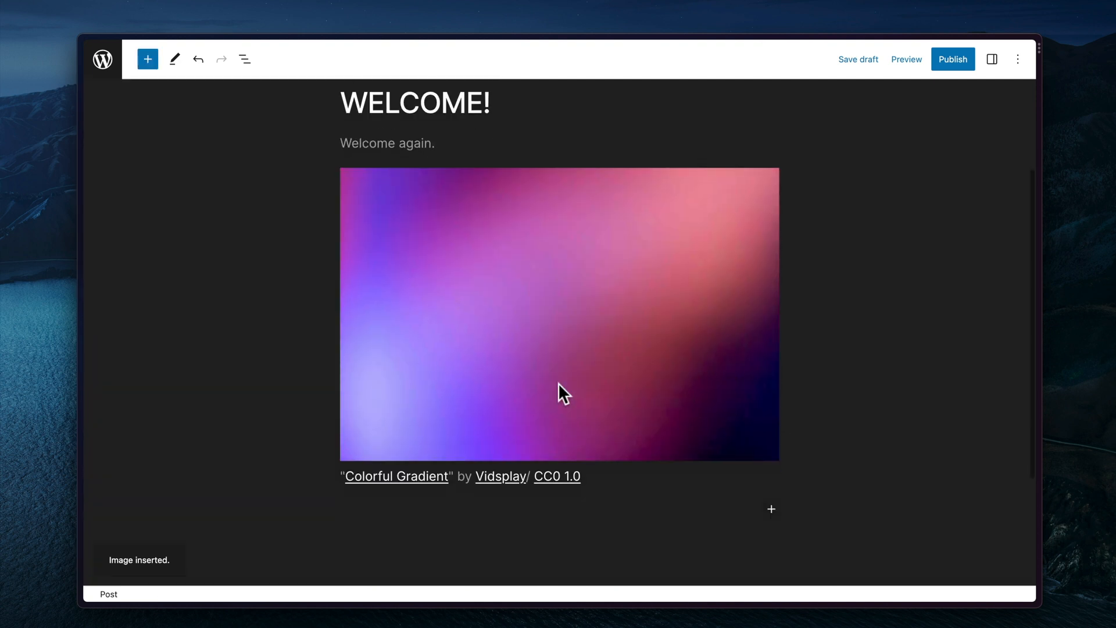
{"action": "left_click", "coordinate": [952, 59]}
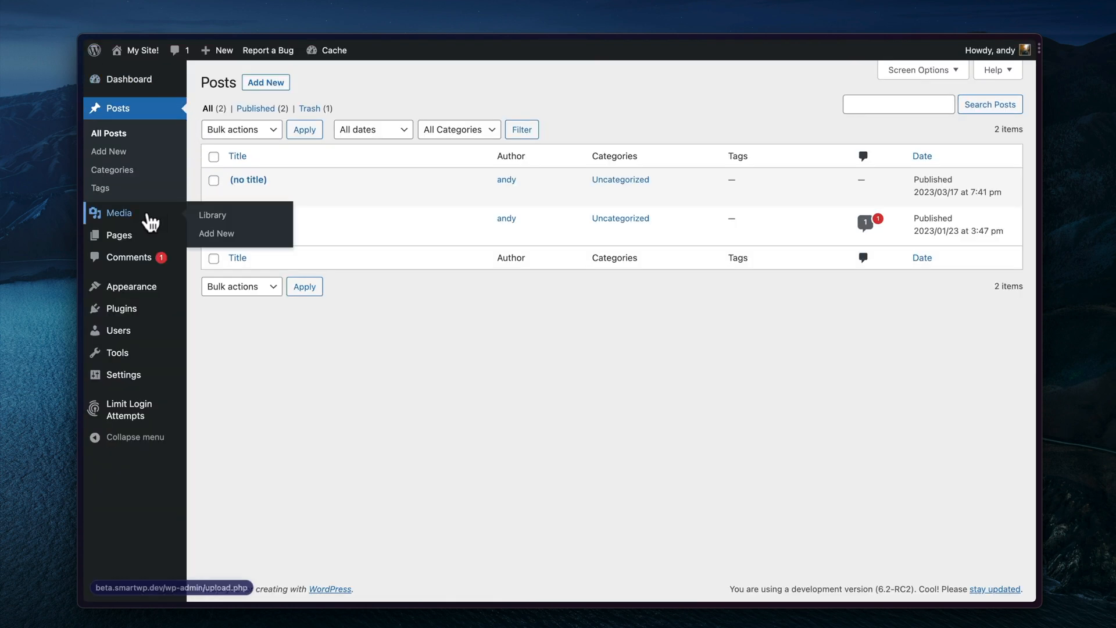
Open the Media Library list, which now offers a Download file option per row
{"action": "left_click", "coordinate": [211, 215]}
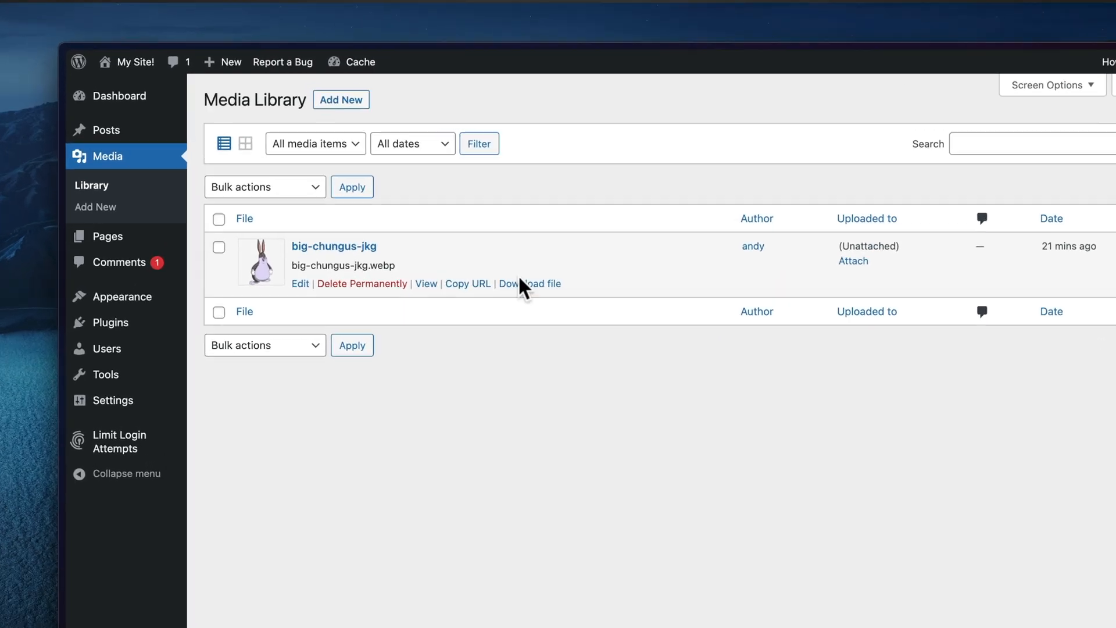